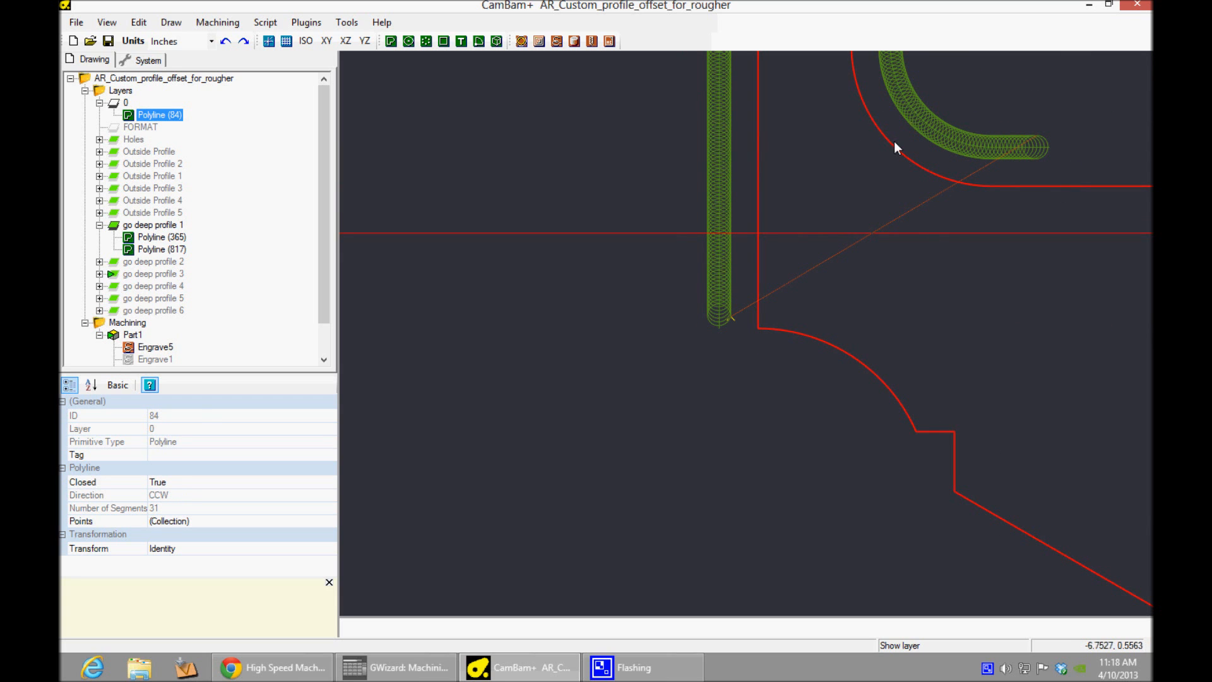
mouse_move(738, 343)
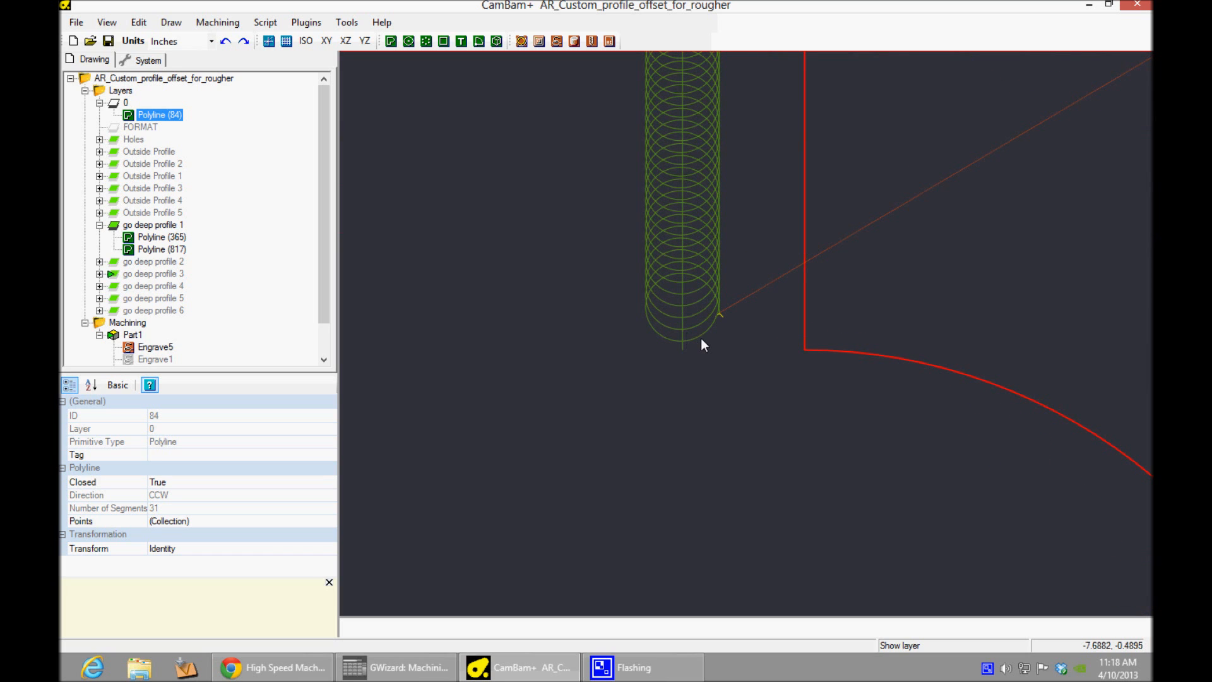
- Select Polyline (817), the spiral go deep profile 1 toolpath, in the Drawing tree
click(162, 249)
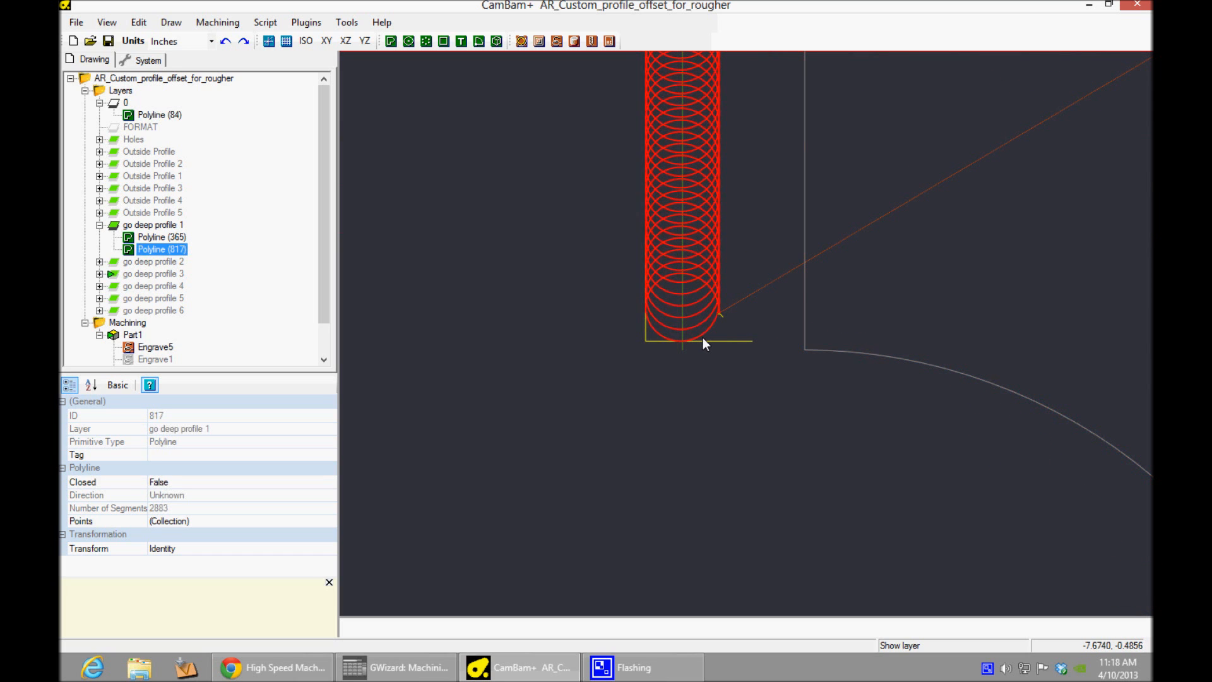
mouse_move(712, 341)
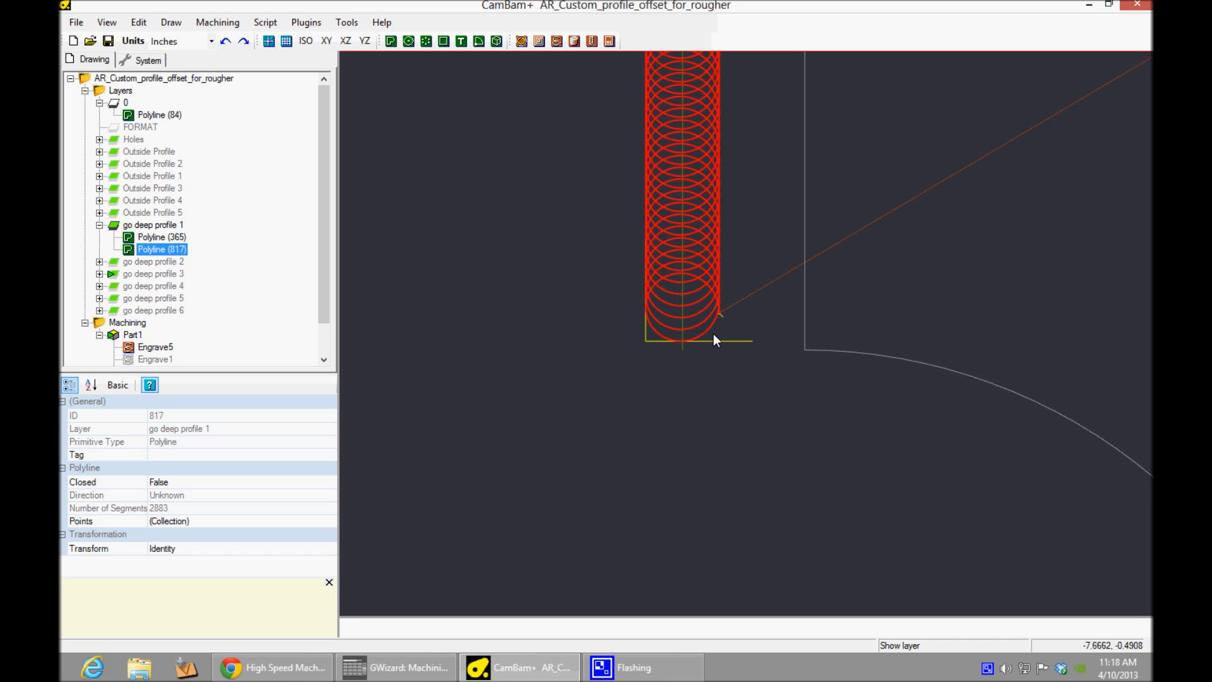
mouse_move(640, 285)
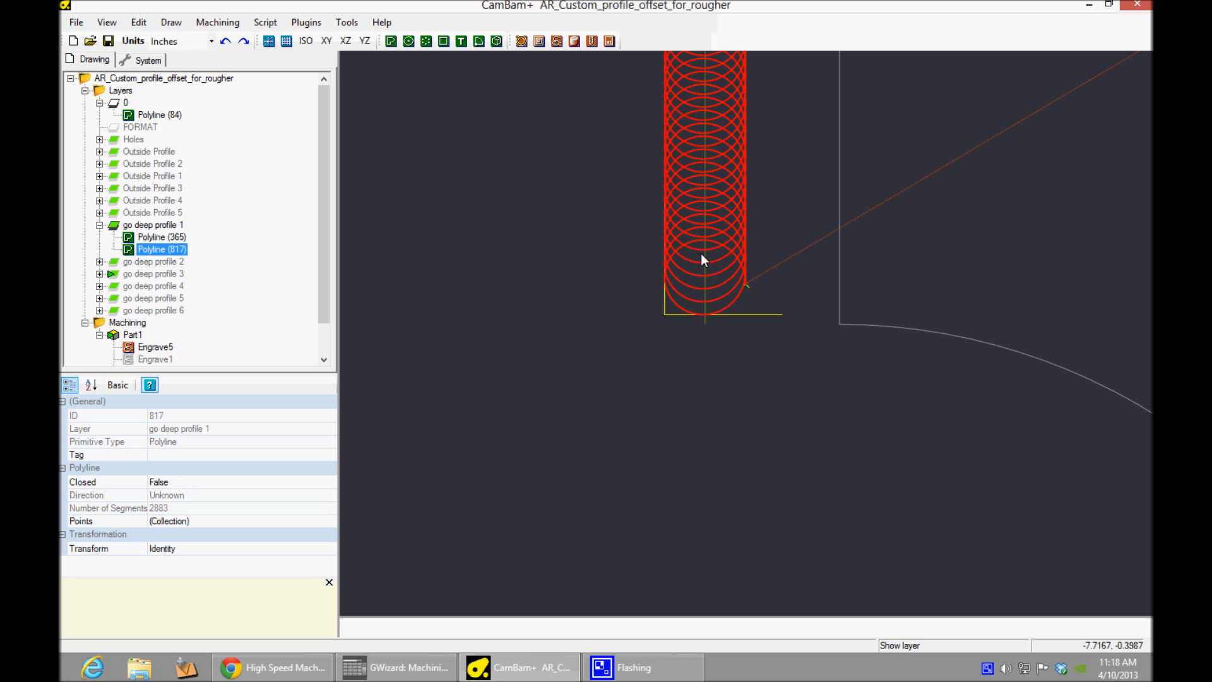
mouse_move(711, 249)
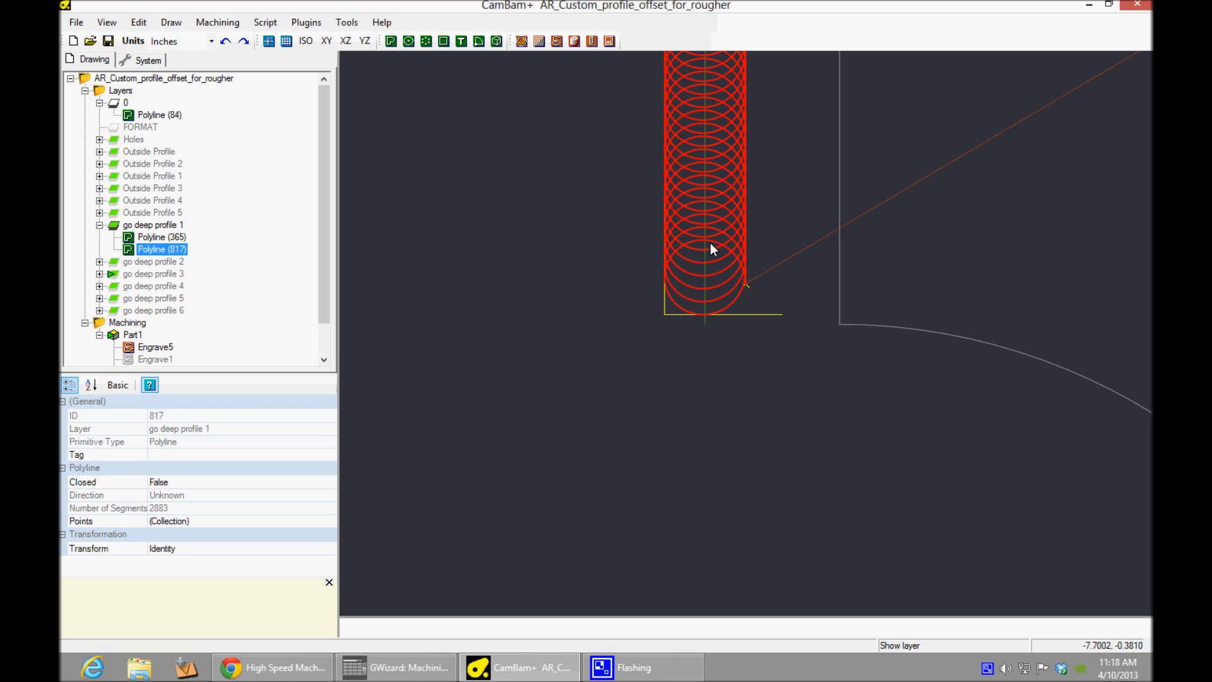
mouse_move(711, 224)
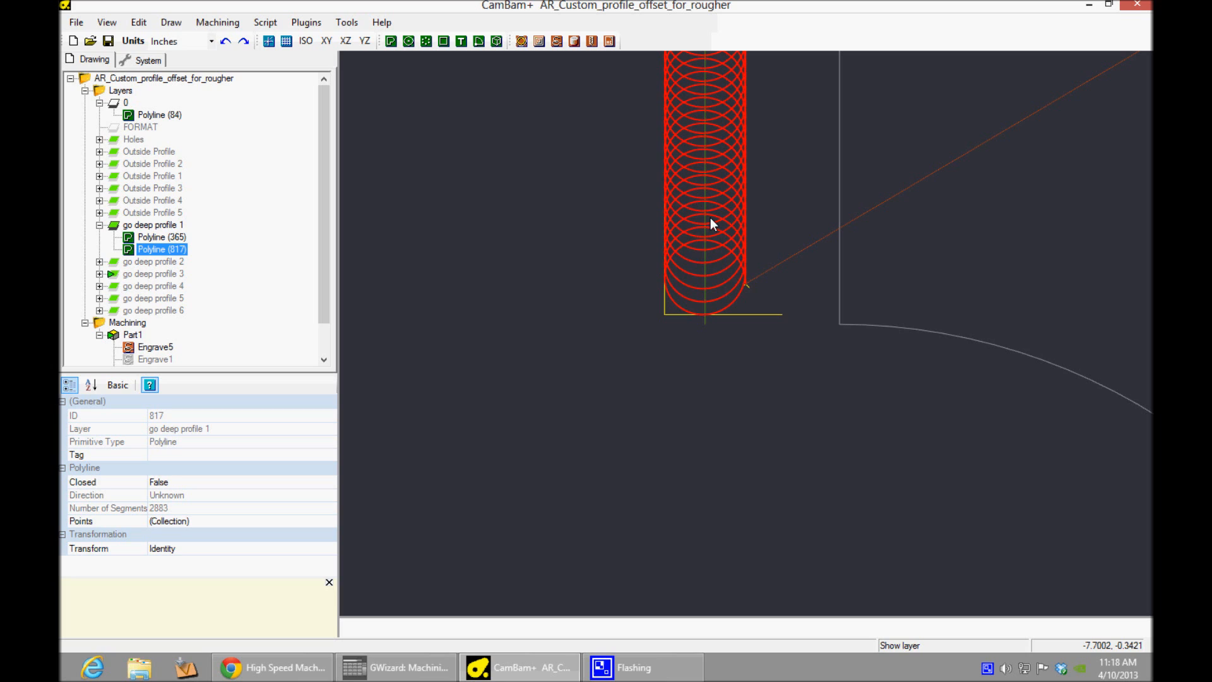
mouse_move(712, 261)
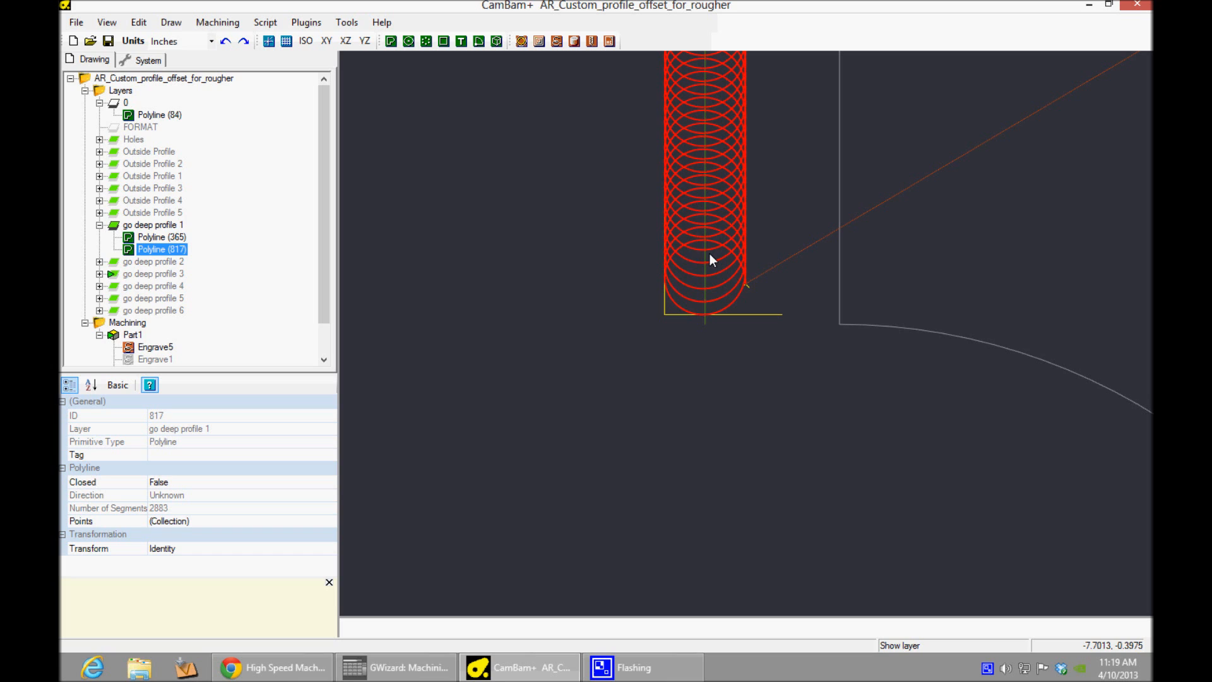
mouse_move(802, 299)
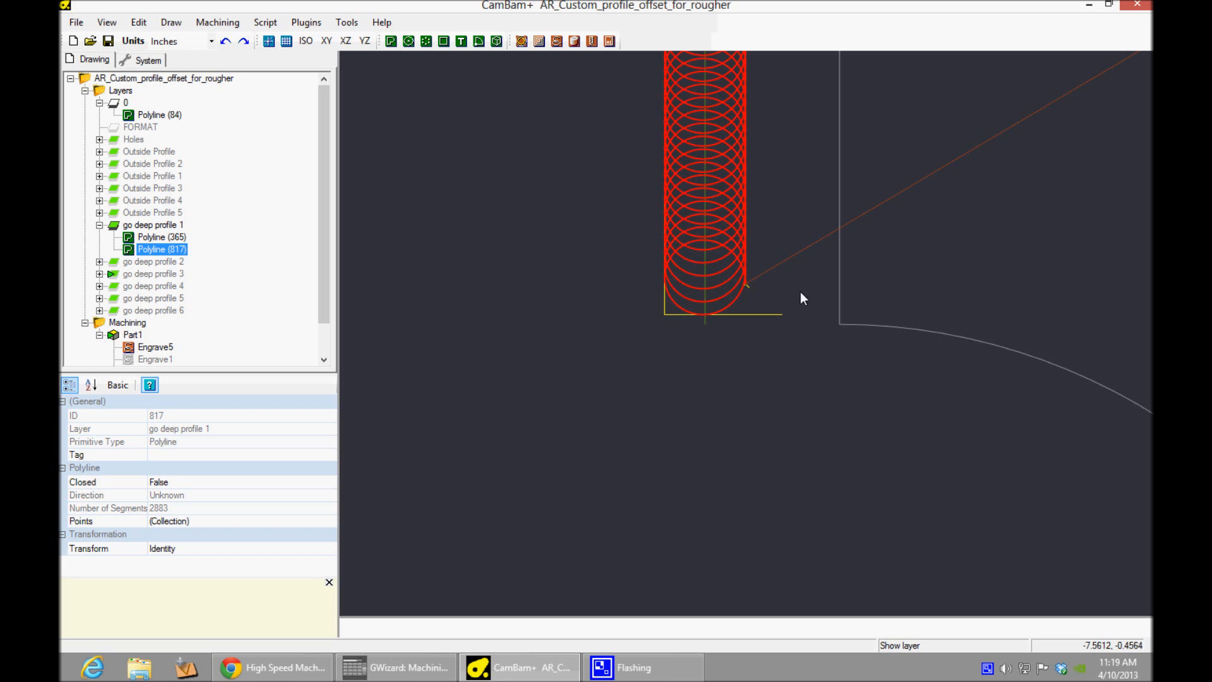
- Turn on View > Show cut widths to shade the cutter swath along the trochoidal path
right_click(802, 298)
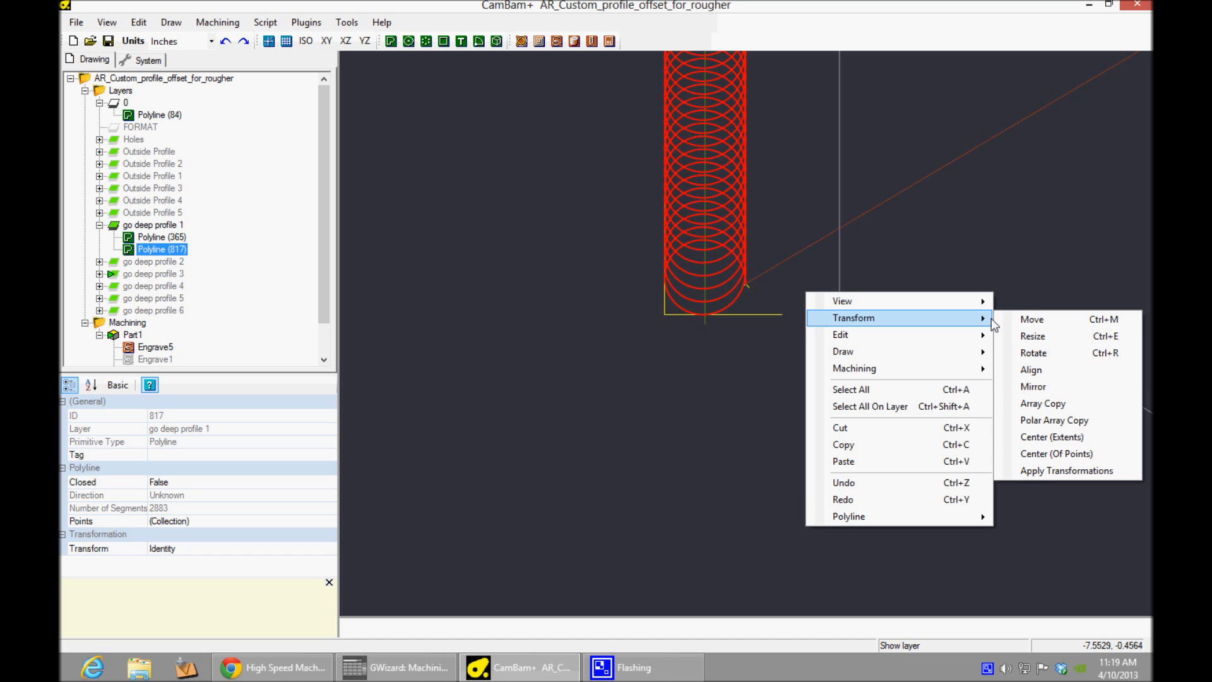
mouse_move(841, 300)
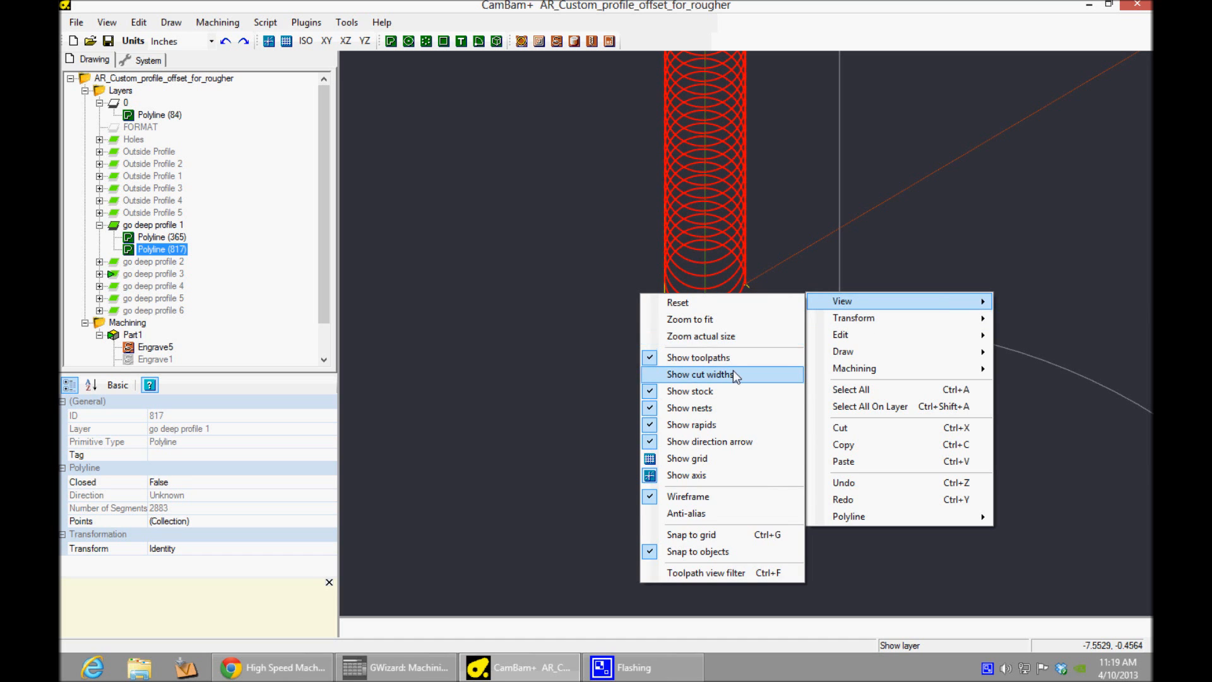
click(689, 390)
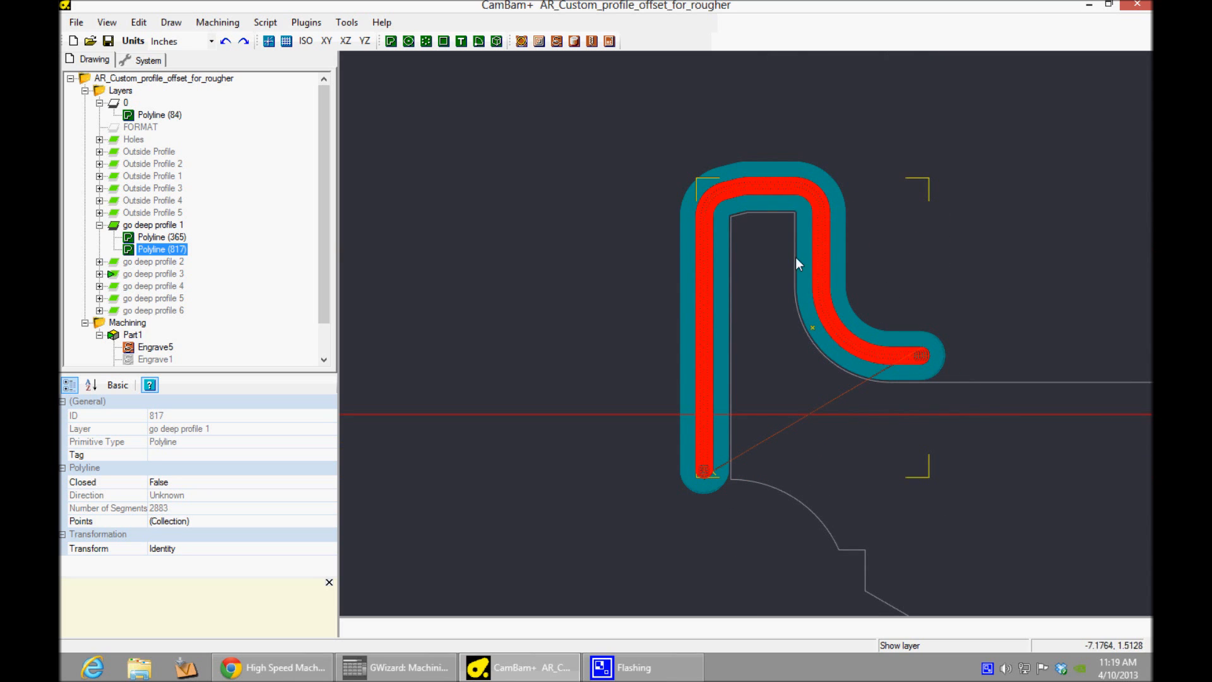
mouse_move(831, 398)
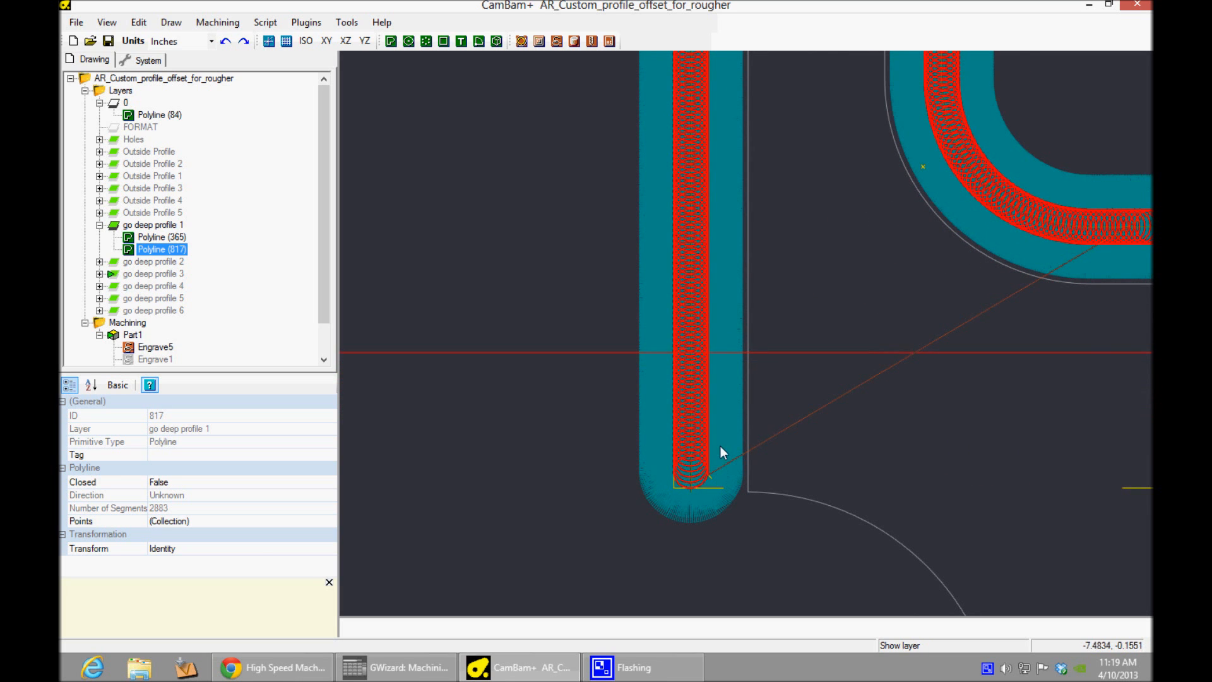
mouse_move(703, 493)
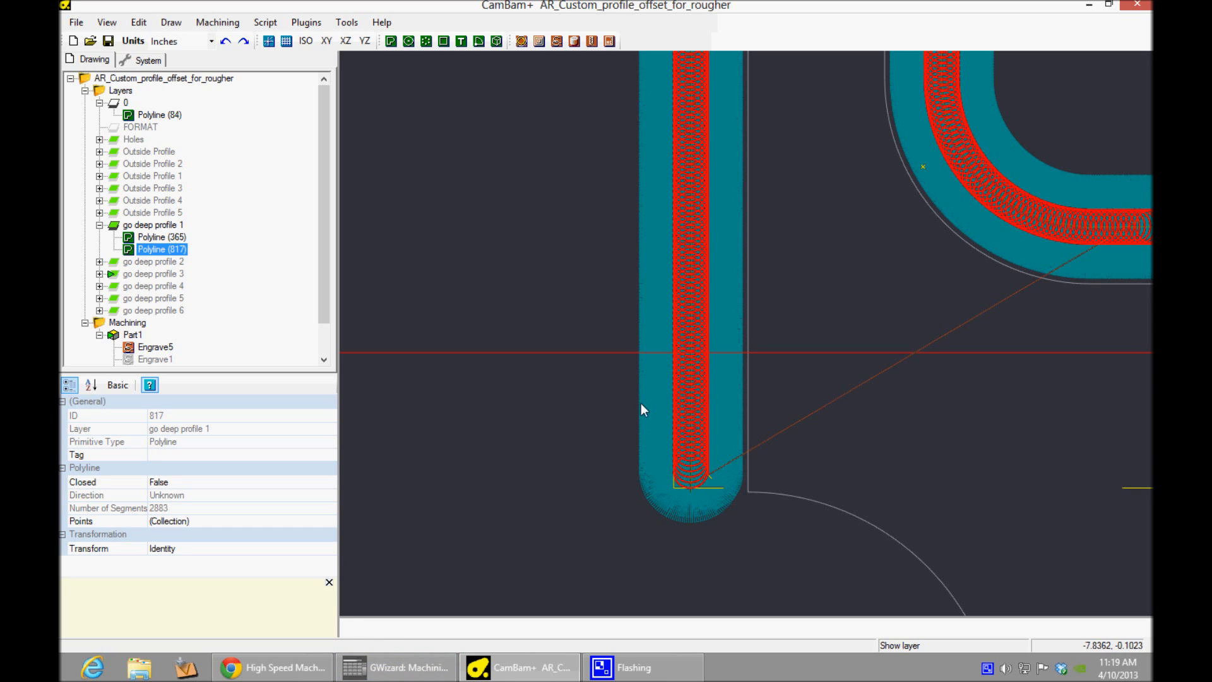
mouse_move(748, 333)
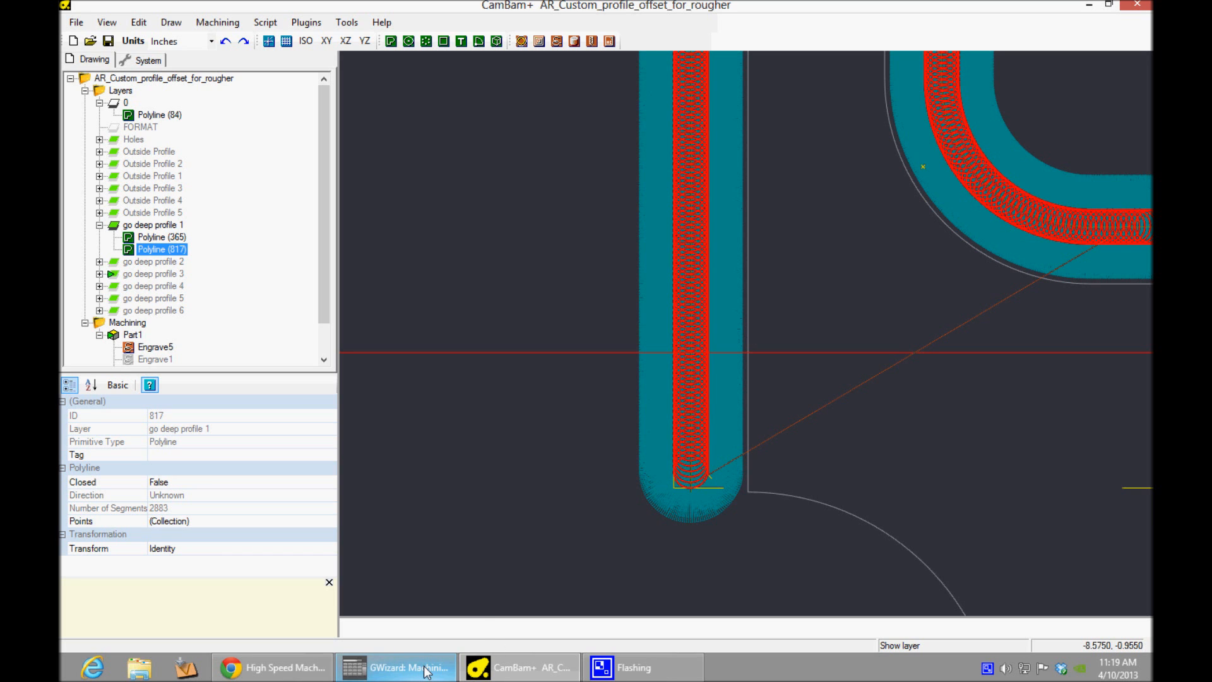
- Review the 0.25-inch TiAlN endmill titanium feeds (2300 RPM, 4.985 IPM) and the HSM article
click(396, 667)
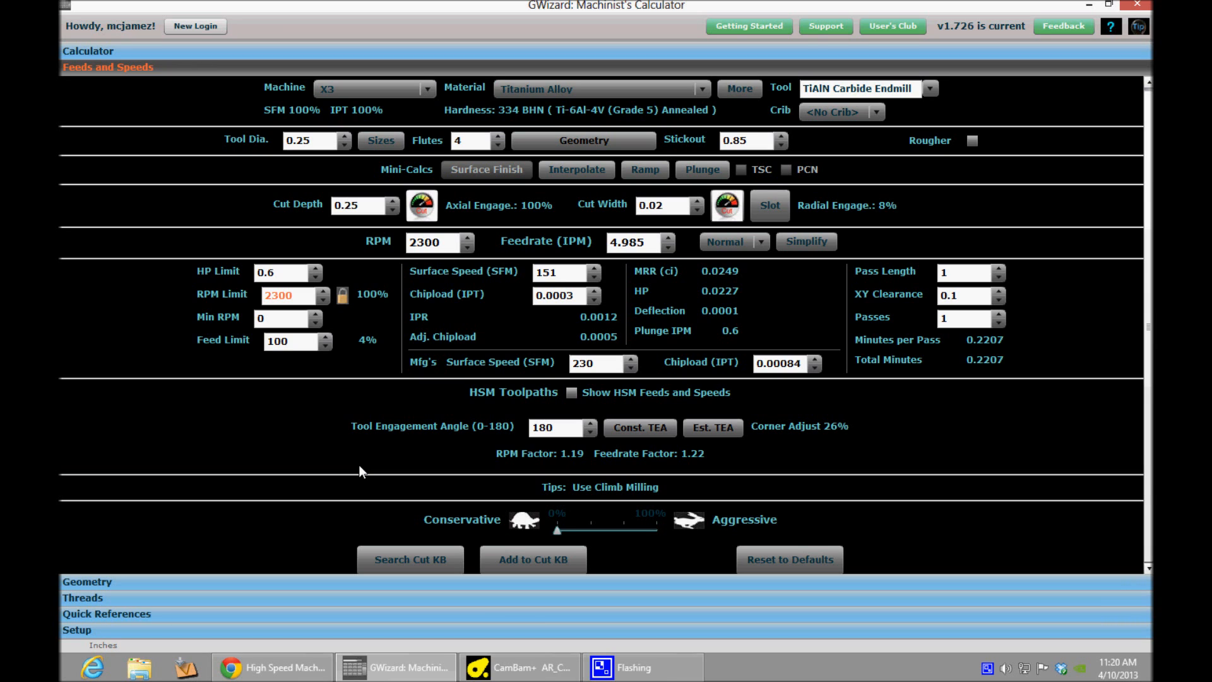
mouse_move(424, 6)
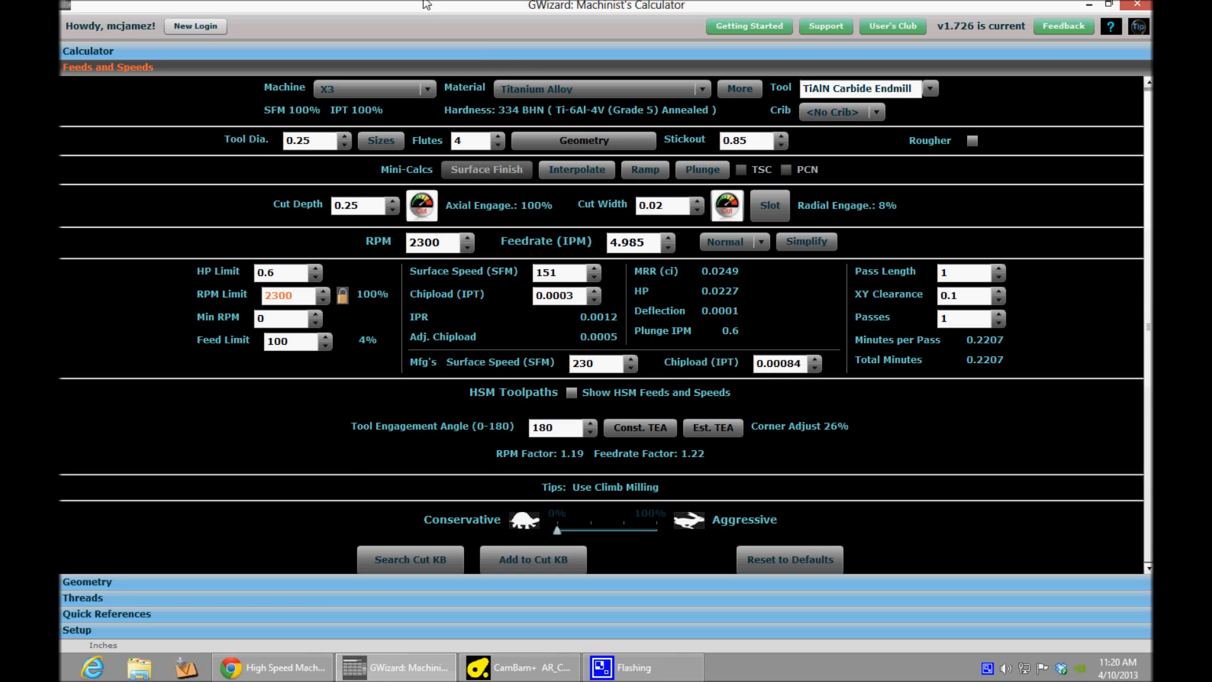
mouse_move(510, 299)
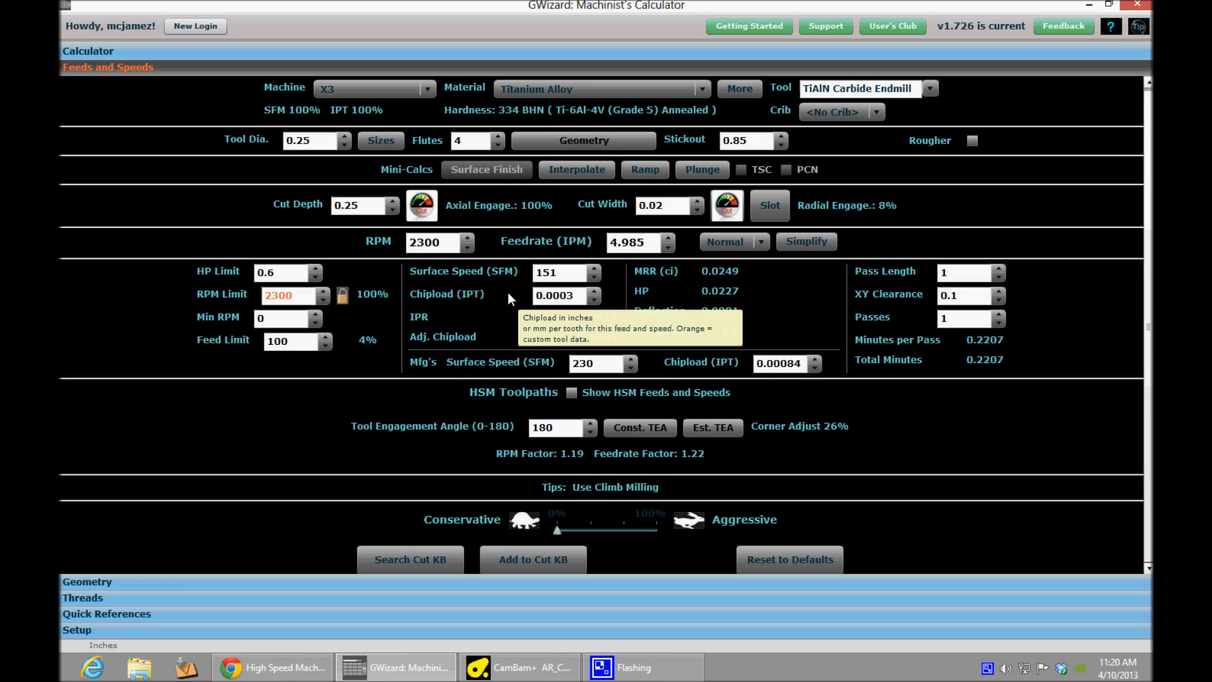
mouse_move(519, 269)
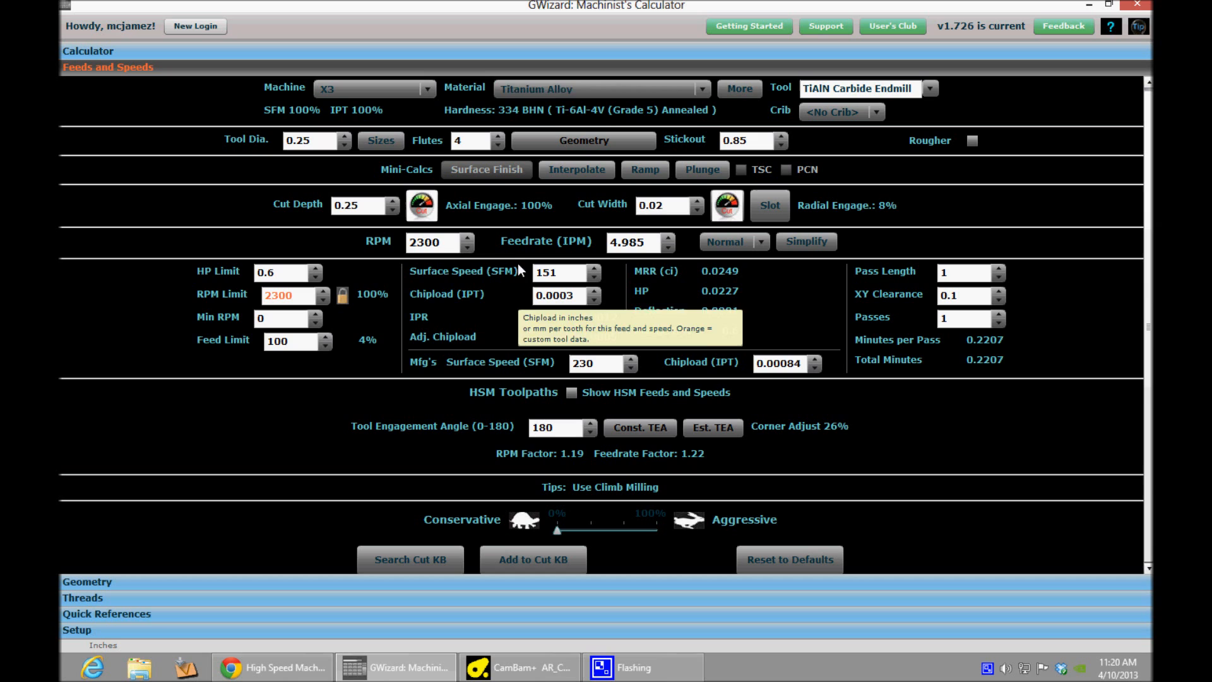
mouse_move(830, 120)
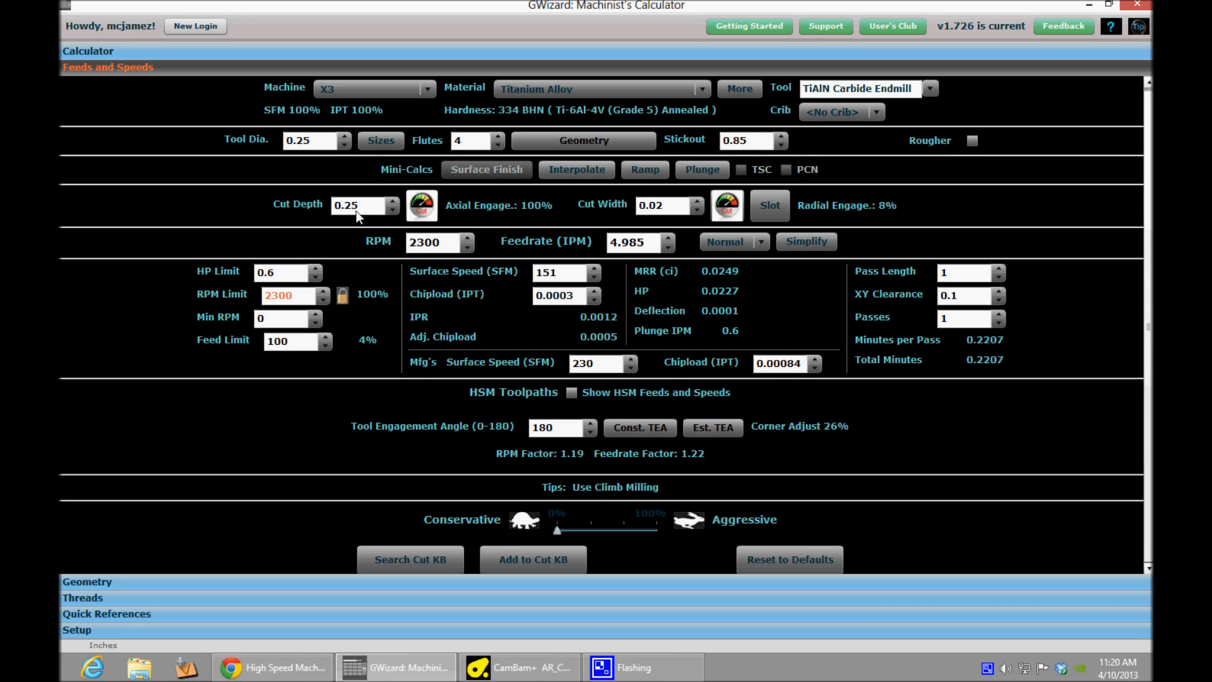
mouse_move(330, 255)
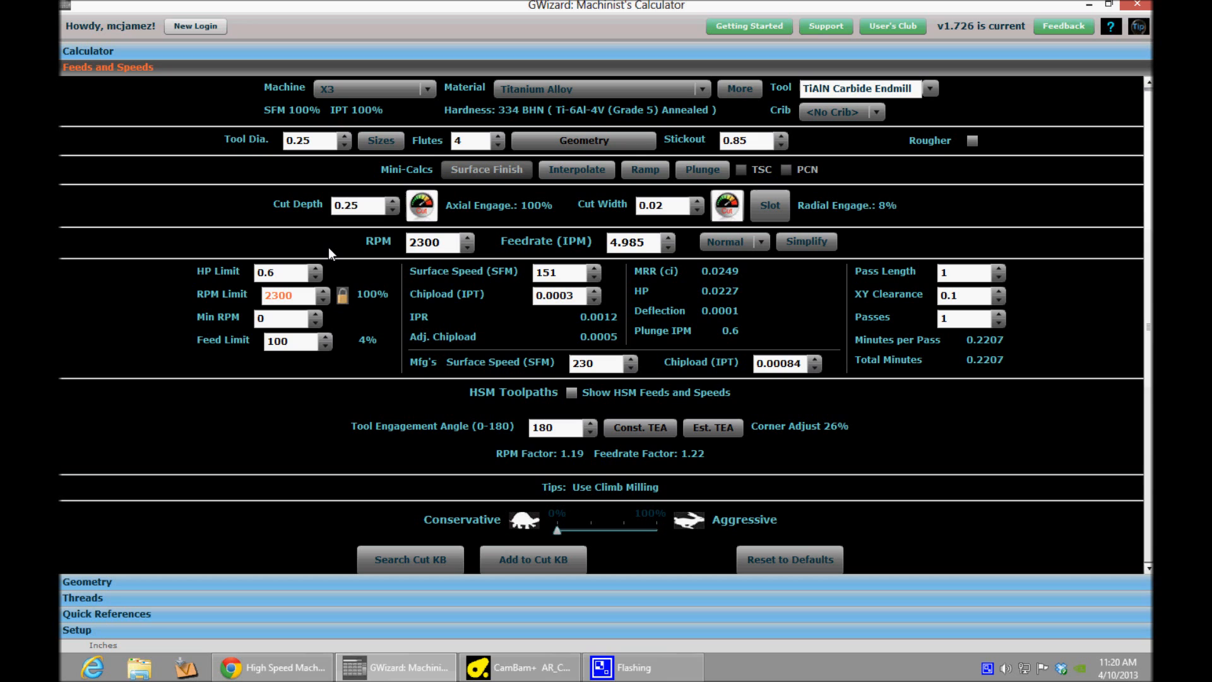
click(662, 204)
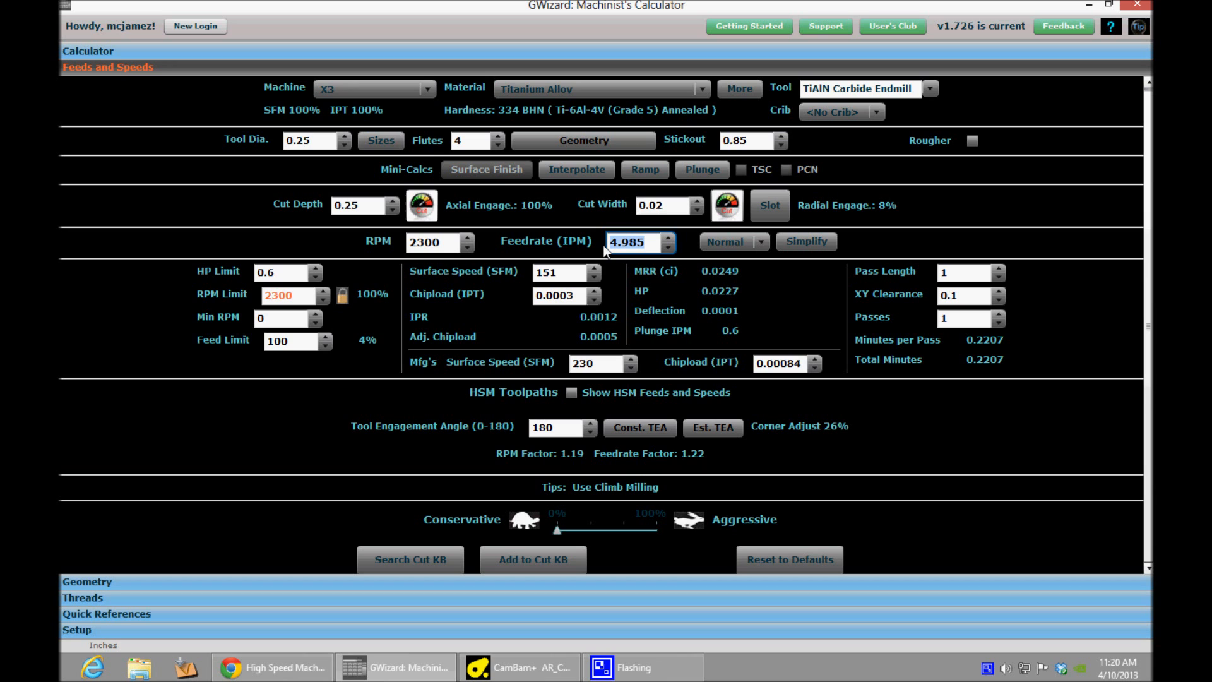
mouse_move(565, 564)
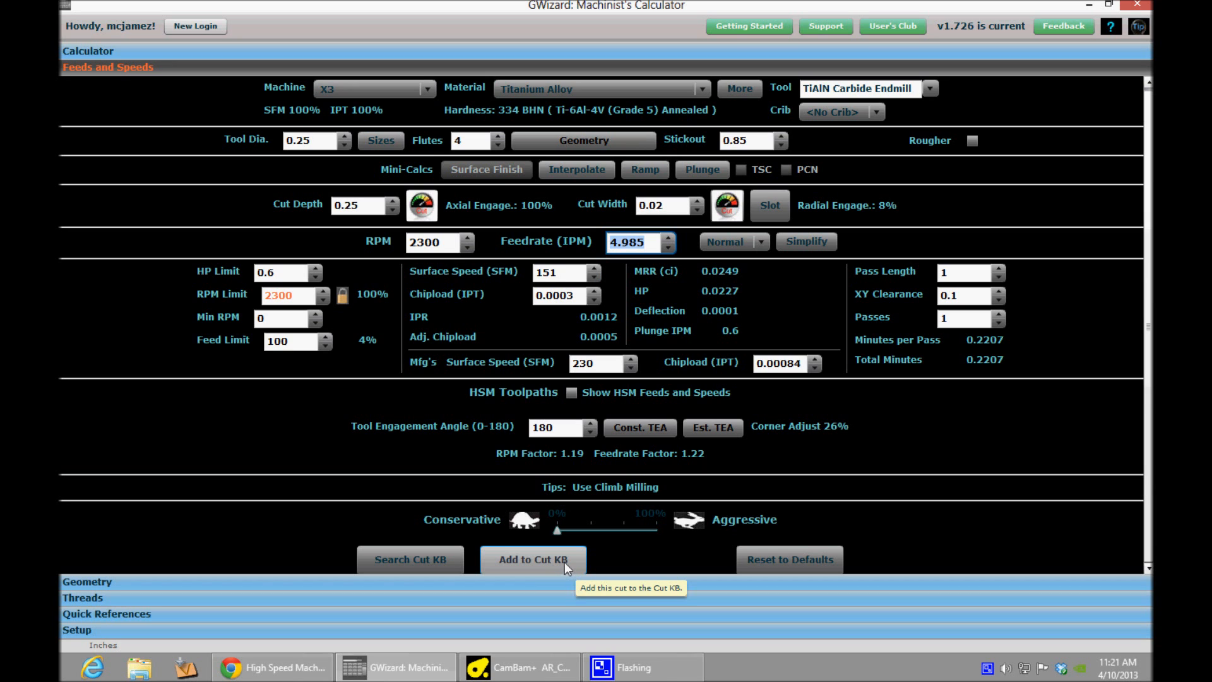
mouse_move(539, 582)
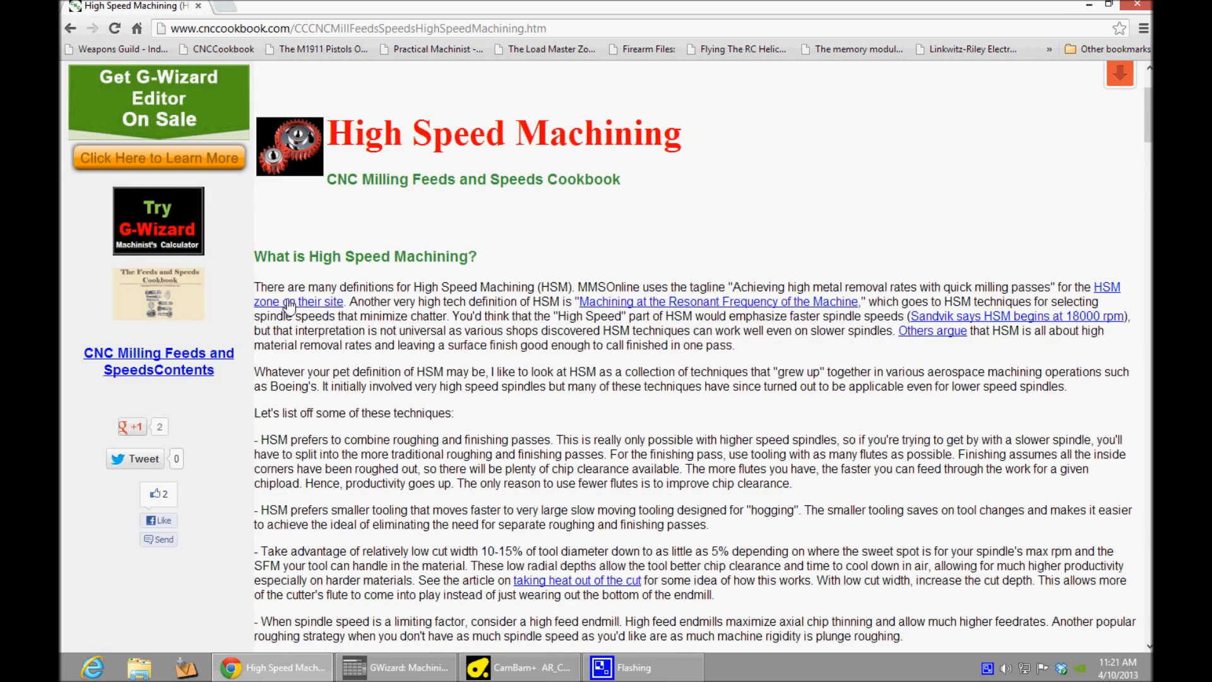
- Scroll the radial chip thinning article, then return to the GWizard titanium calculator
scroll(down, 3)
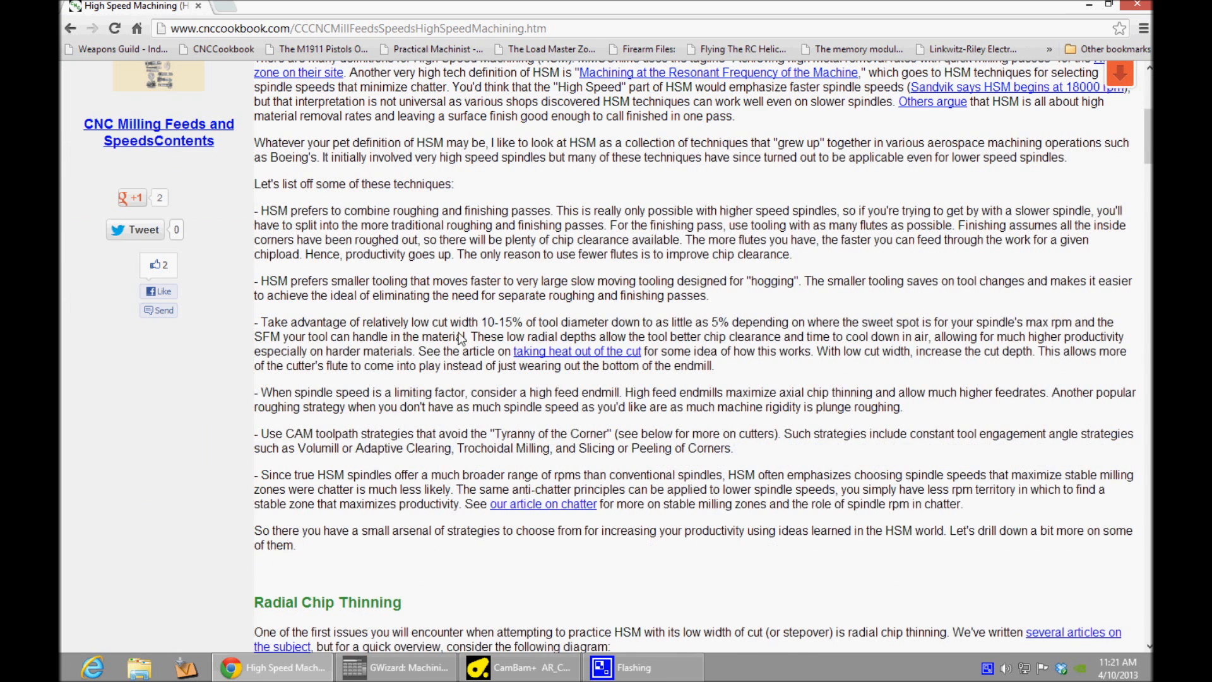
scroll(down, 3)
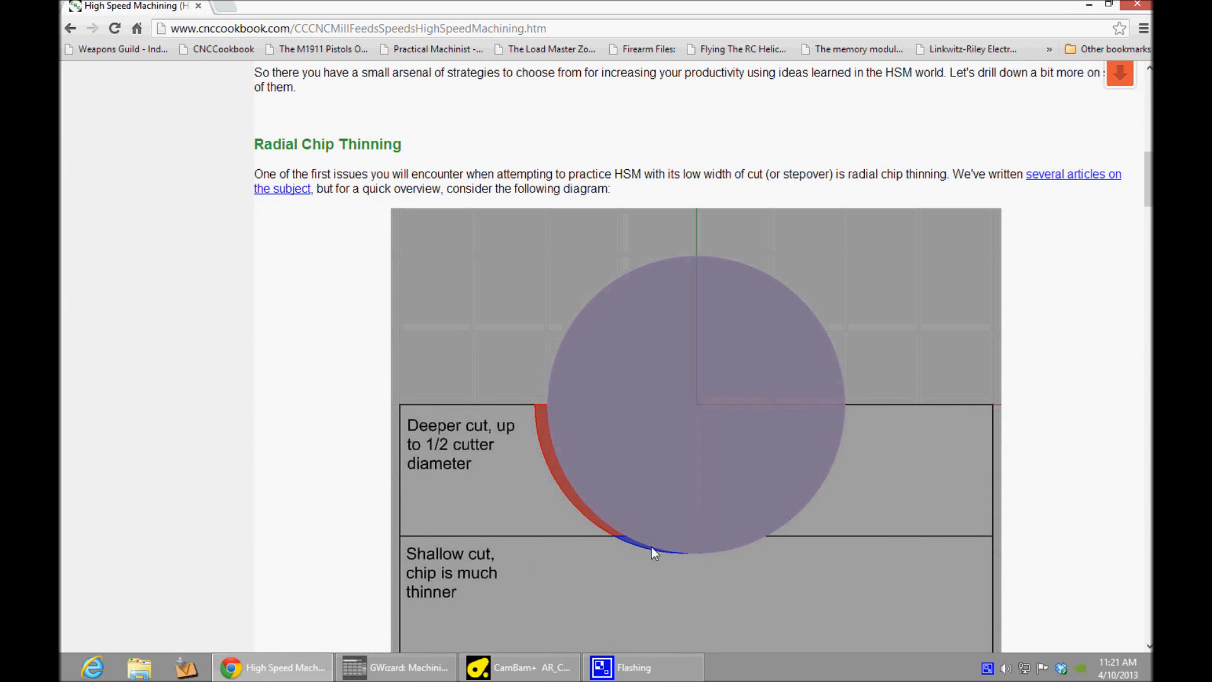
mouse_move(763, 568)
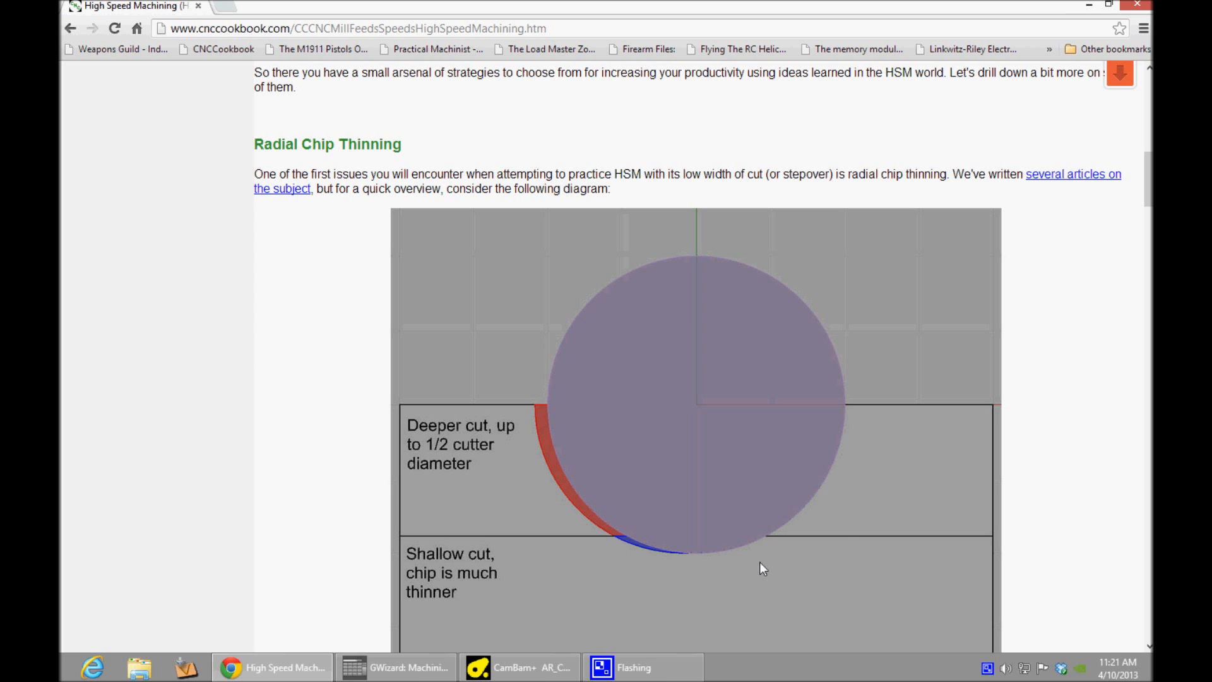
mouse_move(651, 544)
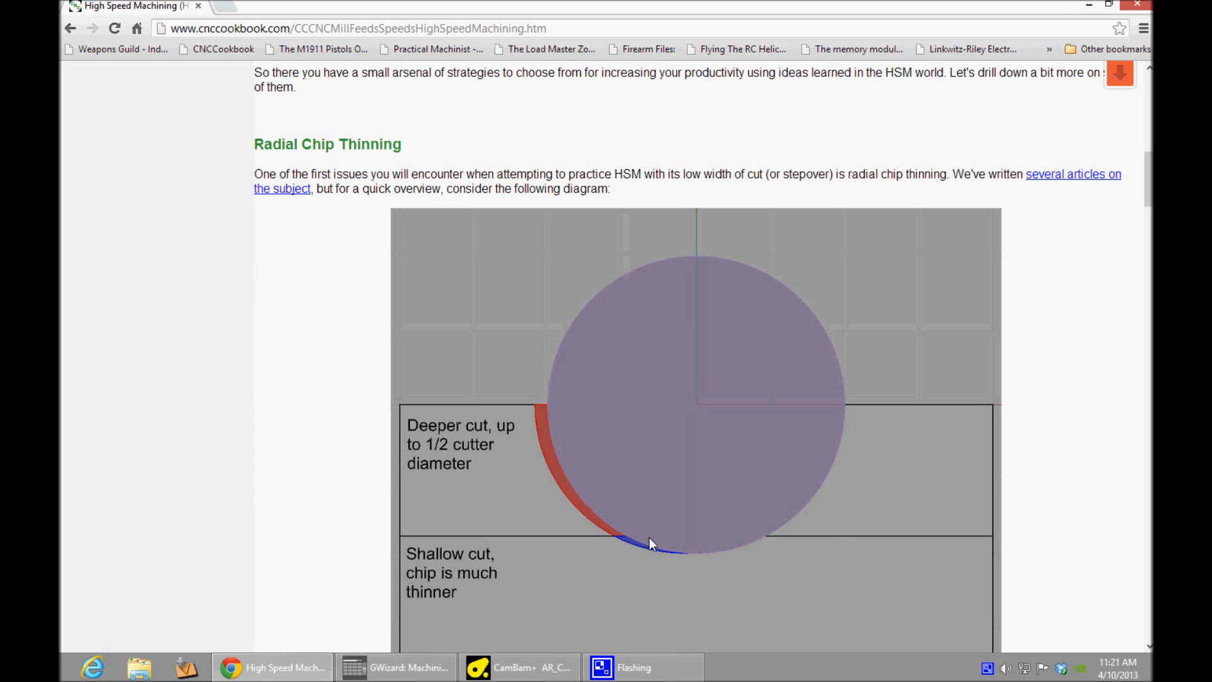
mouse_move(624, 543)
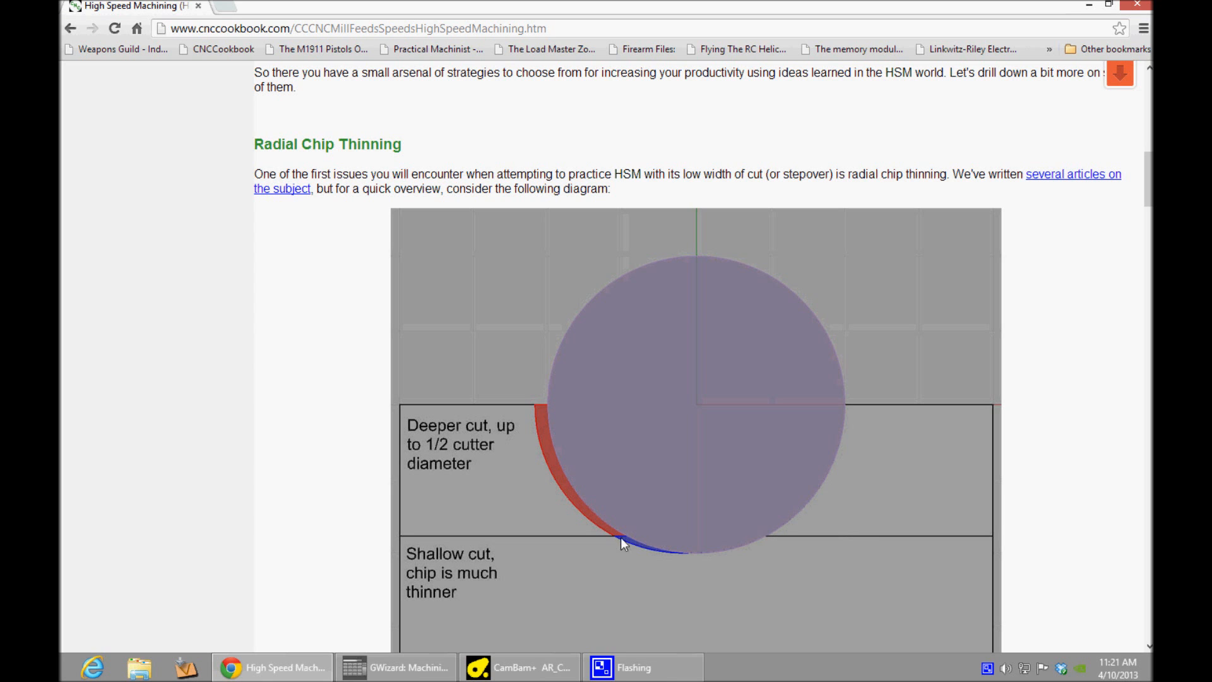
click(395, 667)
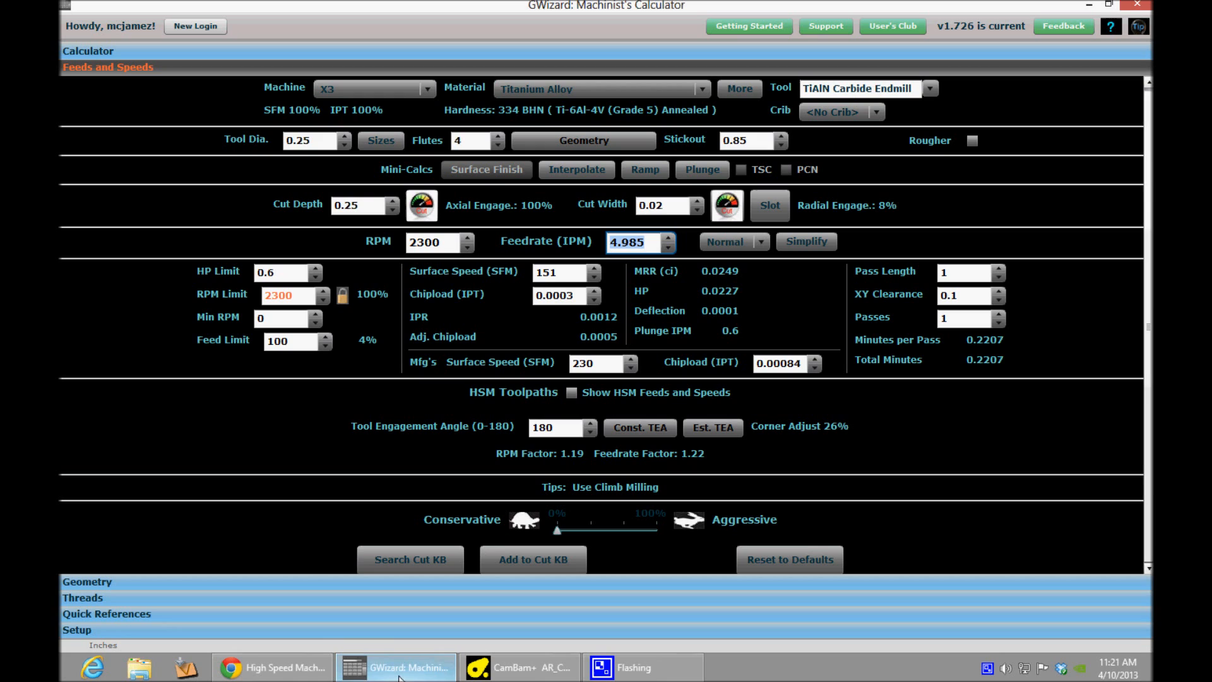
mouse_move(351, 477)
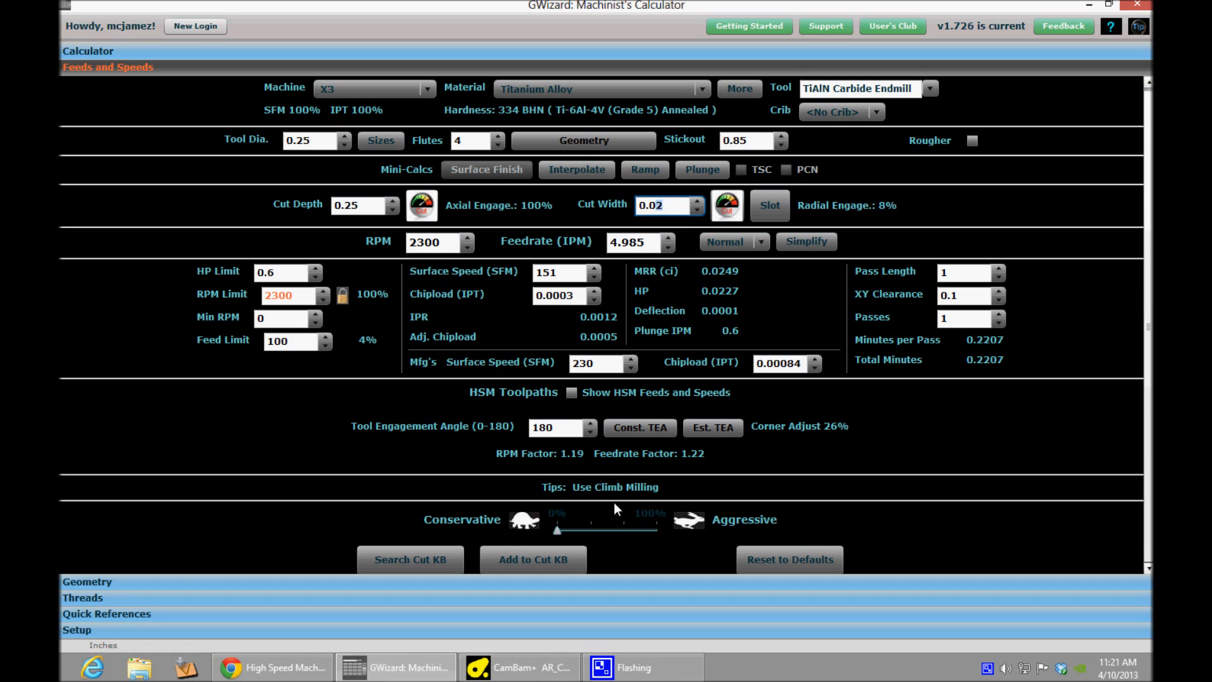
- Return to the CNCCookbook radial chip thinning diagram in Chrome
click(640, 428)
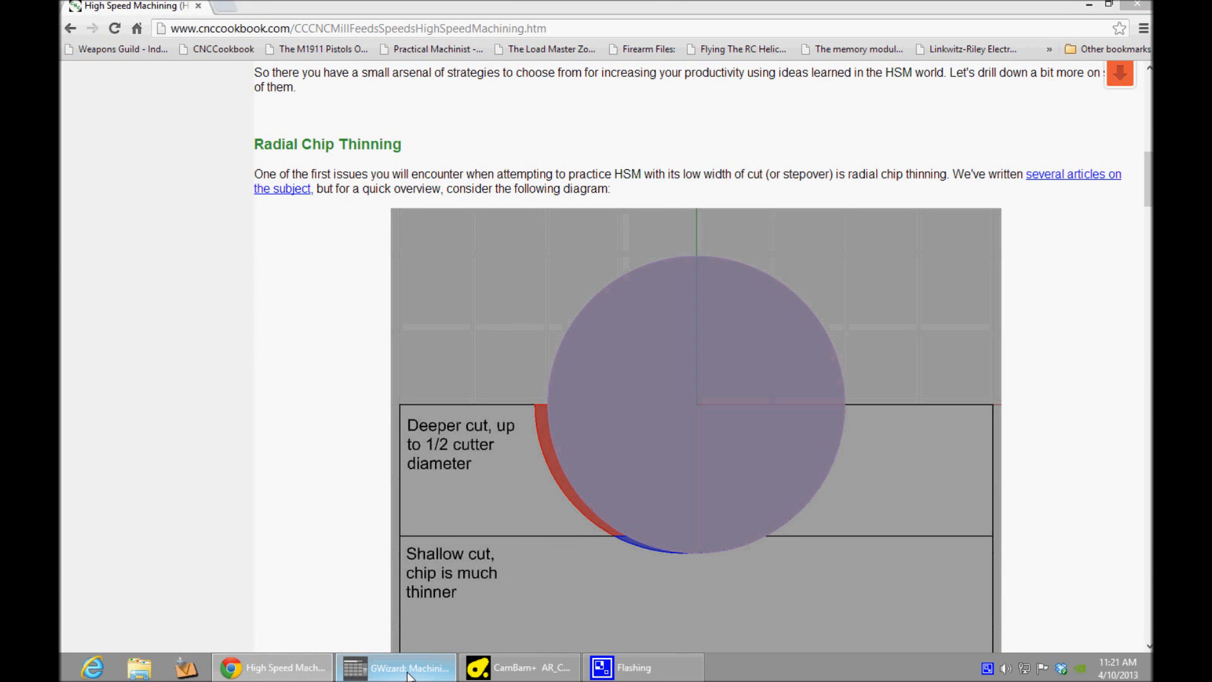
- Enable 'Show HSM Feeds and Speeds', raising the titanium feedrate to 11.881 IPM at 2300 RPM
click(395, 667)
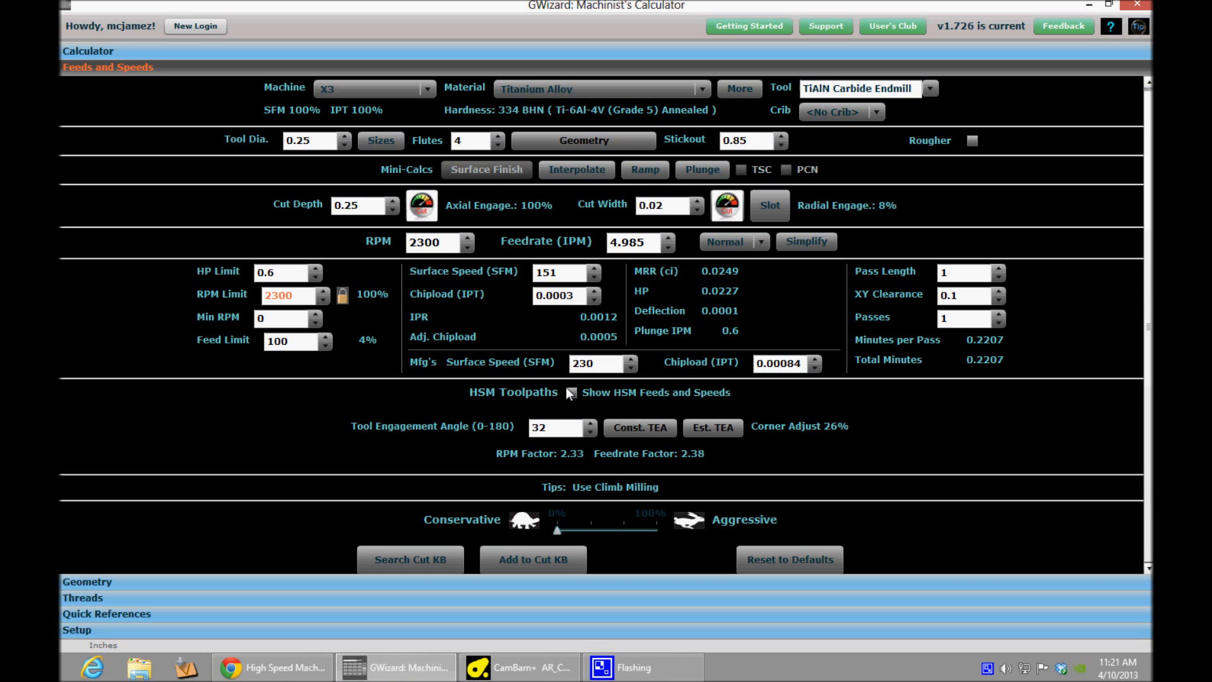
mouse_move(571, 393)
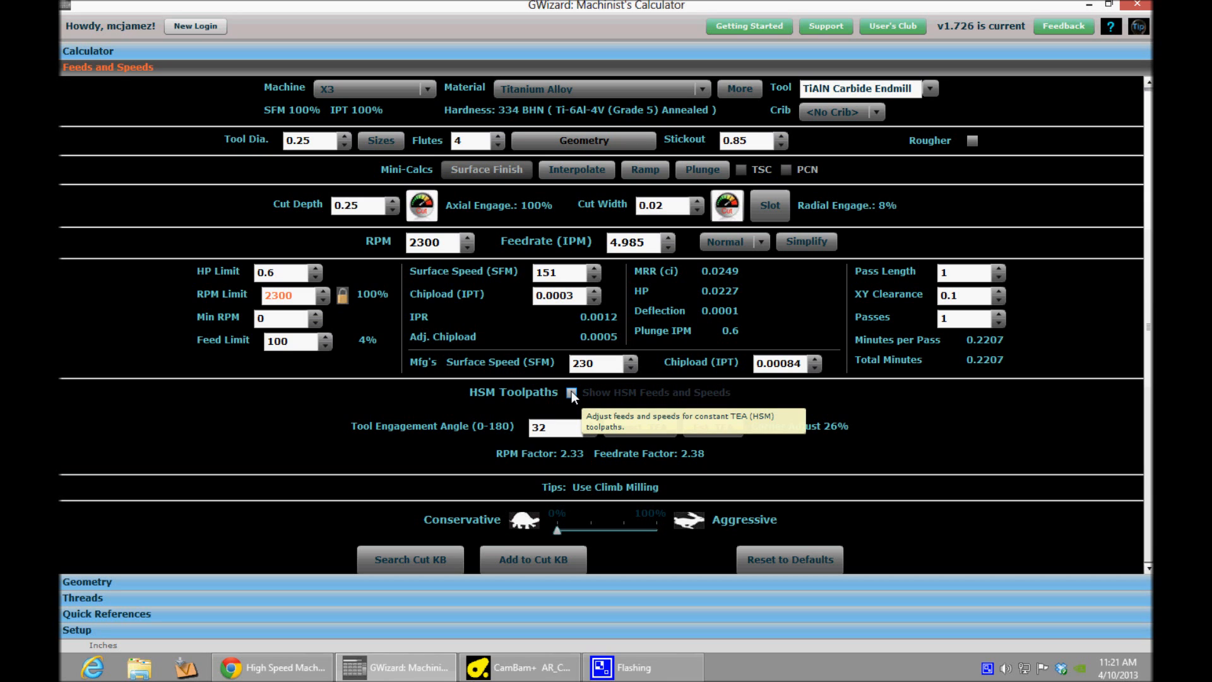
click(572, 394)
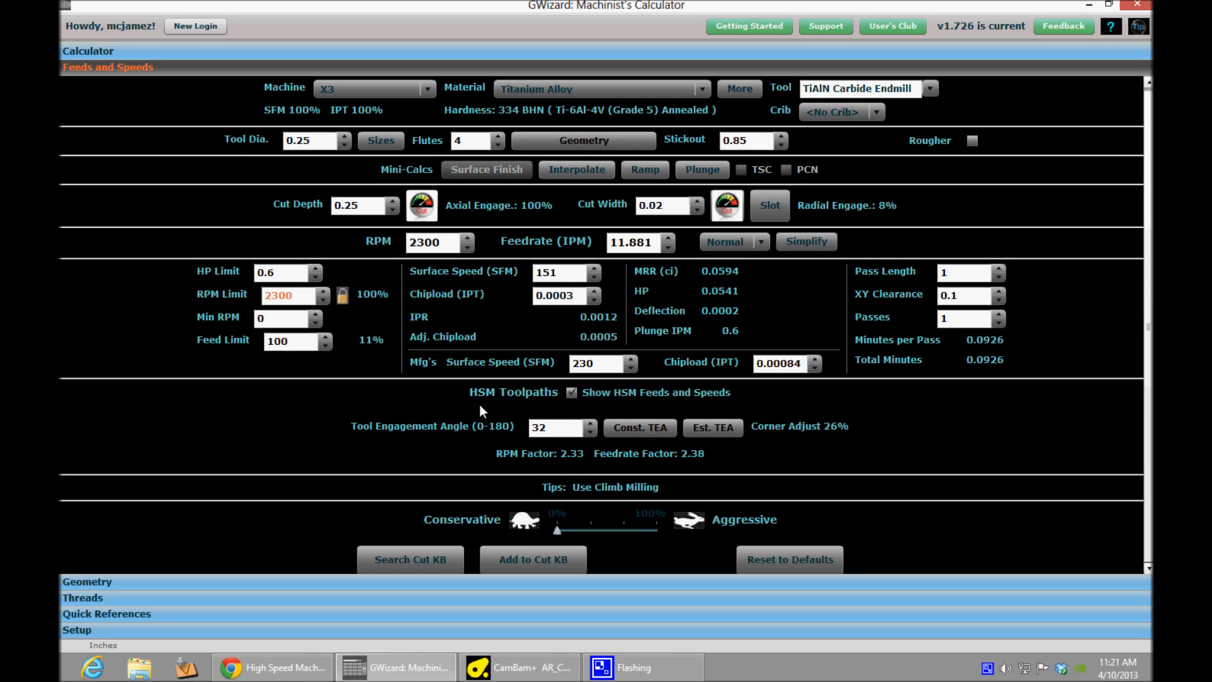
mouse_move(613, 261)
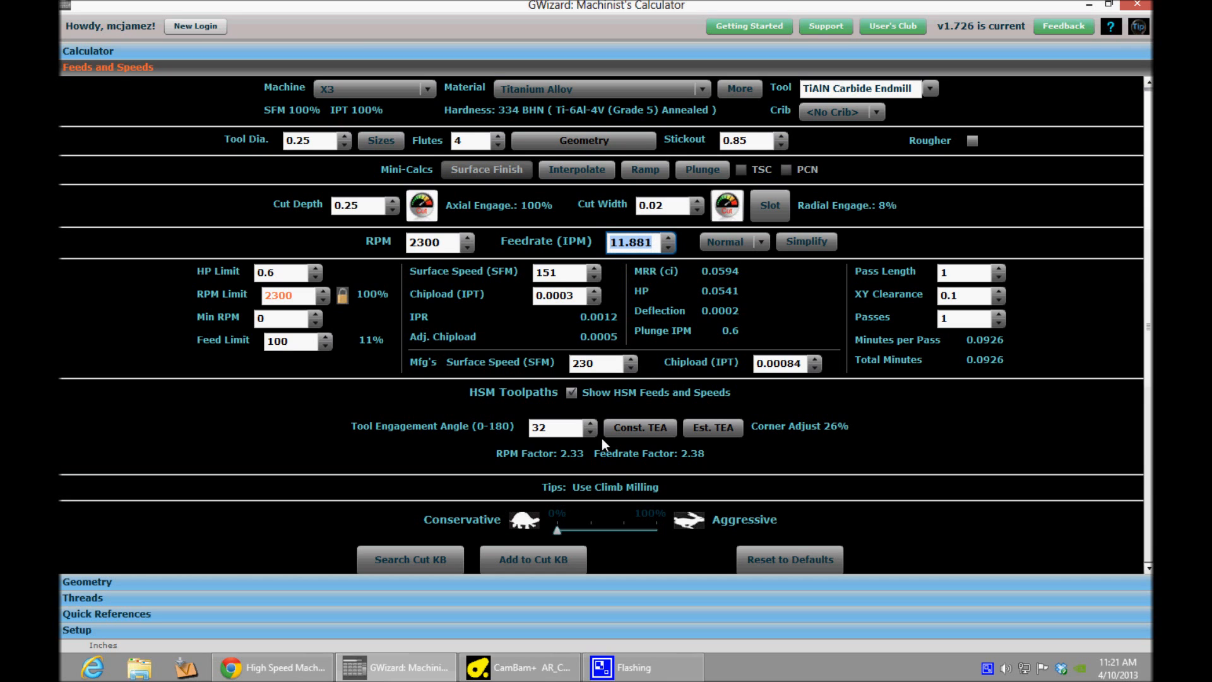
mouse_move(598, 420)
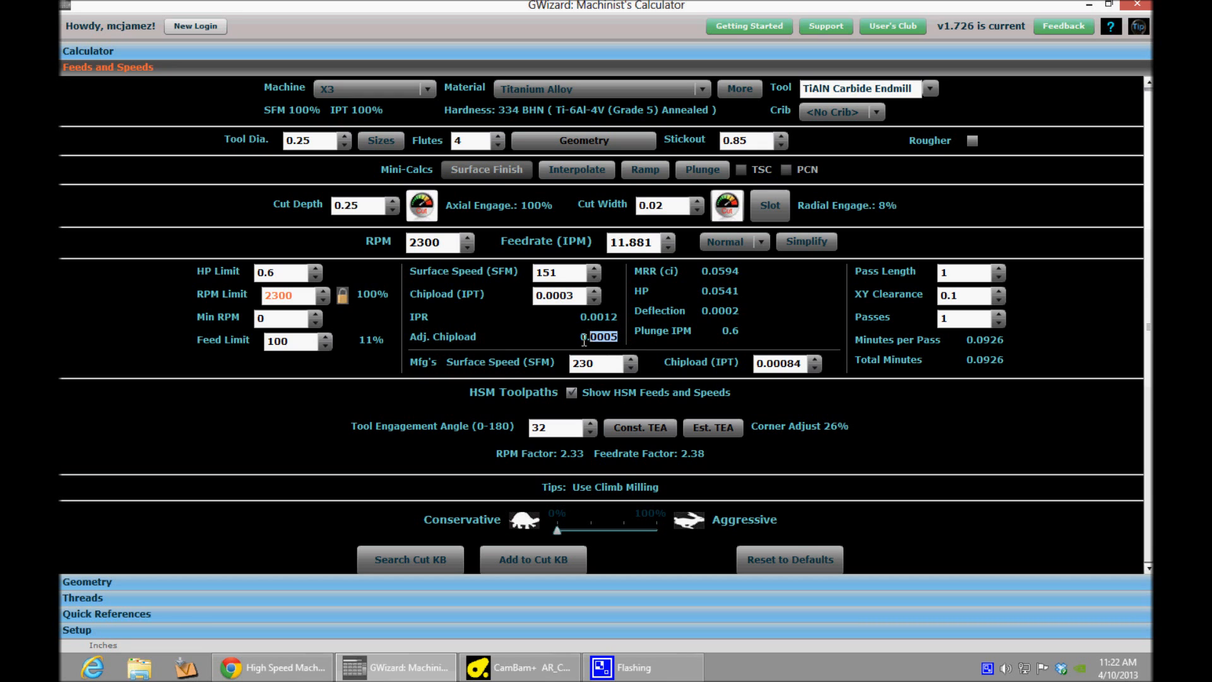
mouse_move(624, 262)
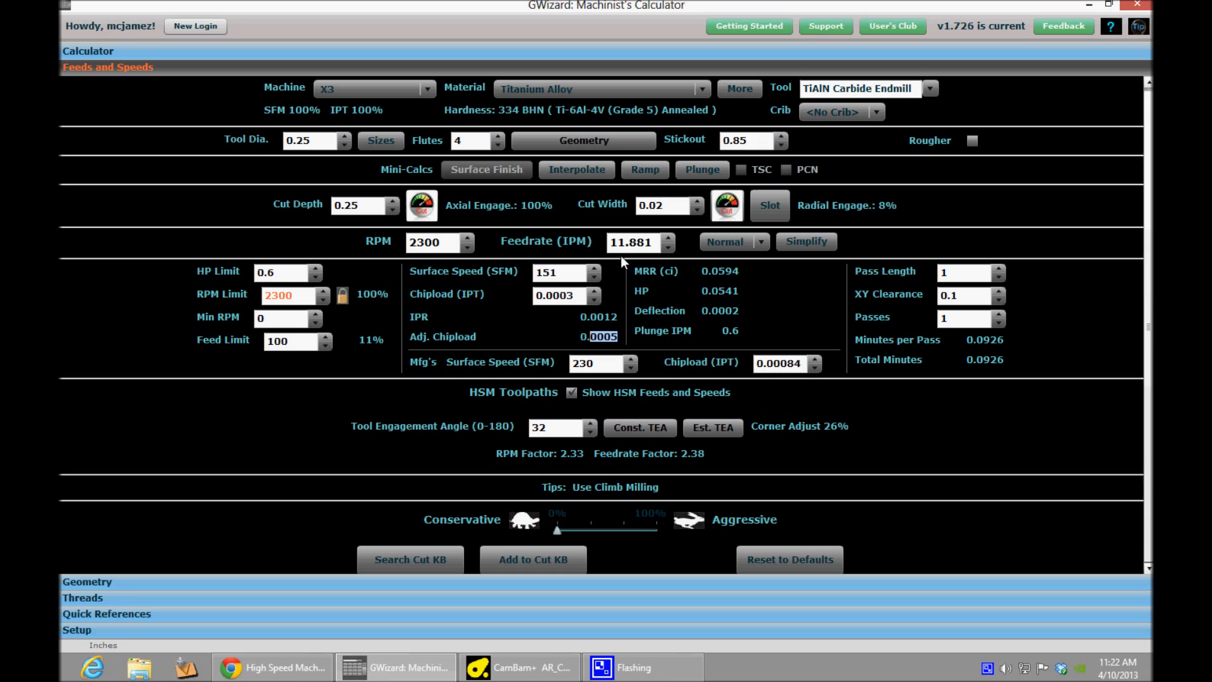
click(615, 242)
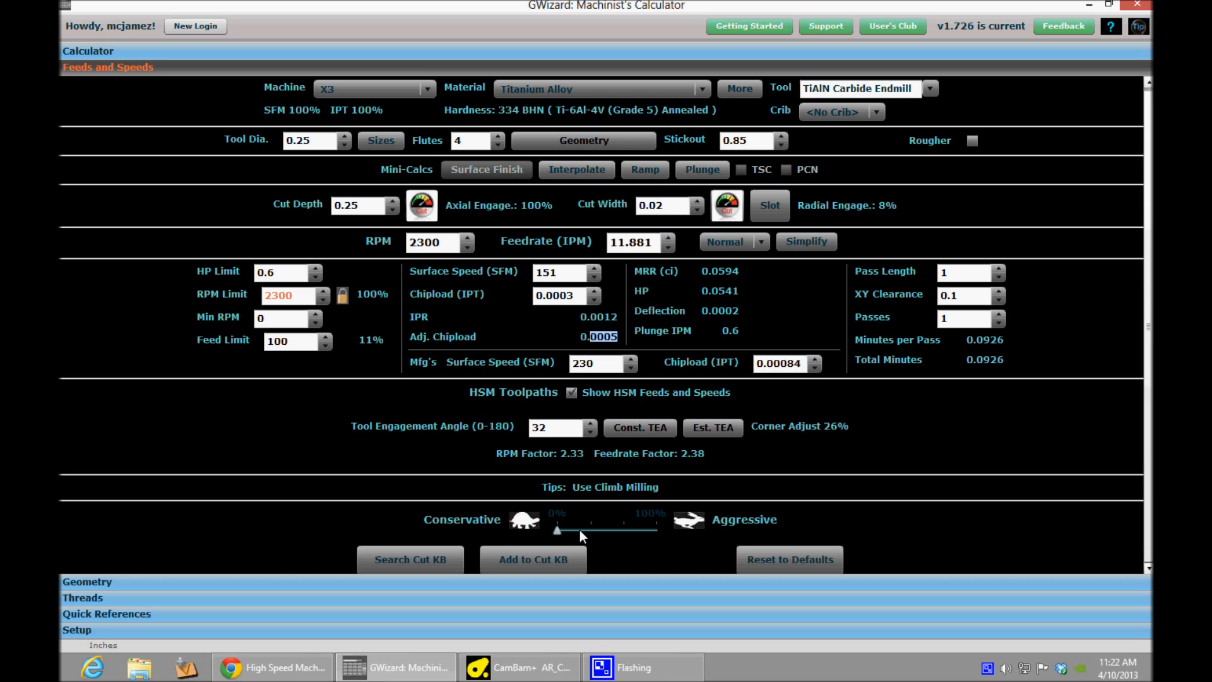
- Push the tuning slider toward aggressive and keep the carbide endmill, then use 3 flutes for 13.367 IPM
drag(558, 530, 591, 530)
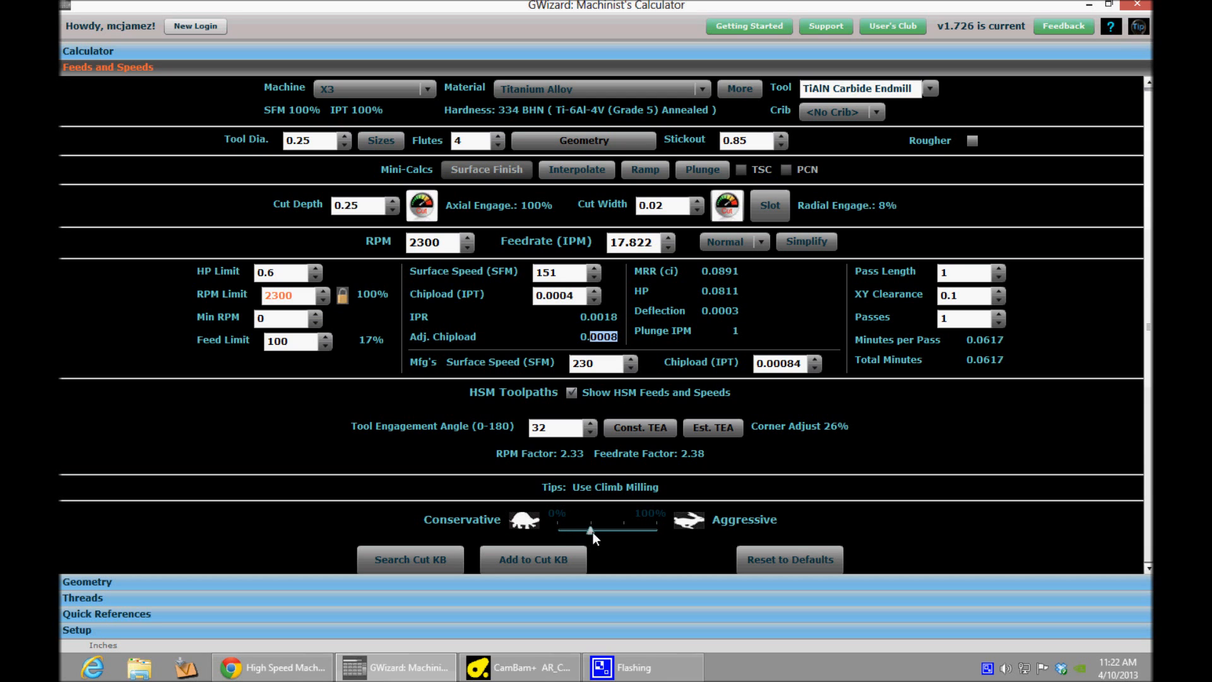
drag(592, 533, 622, 533)
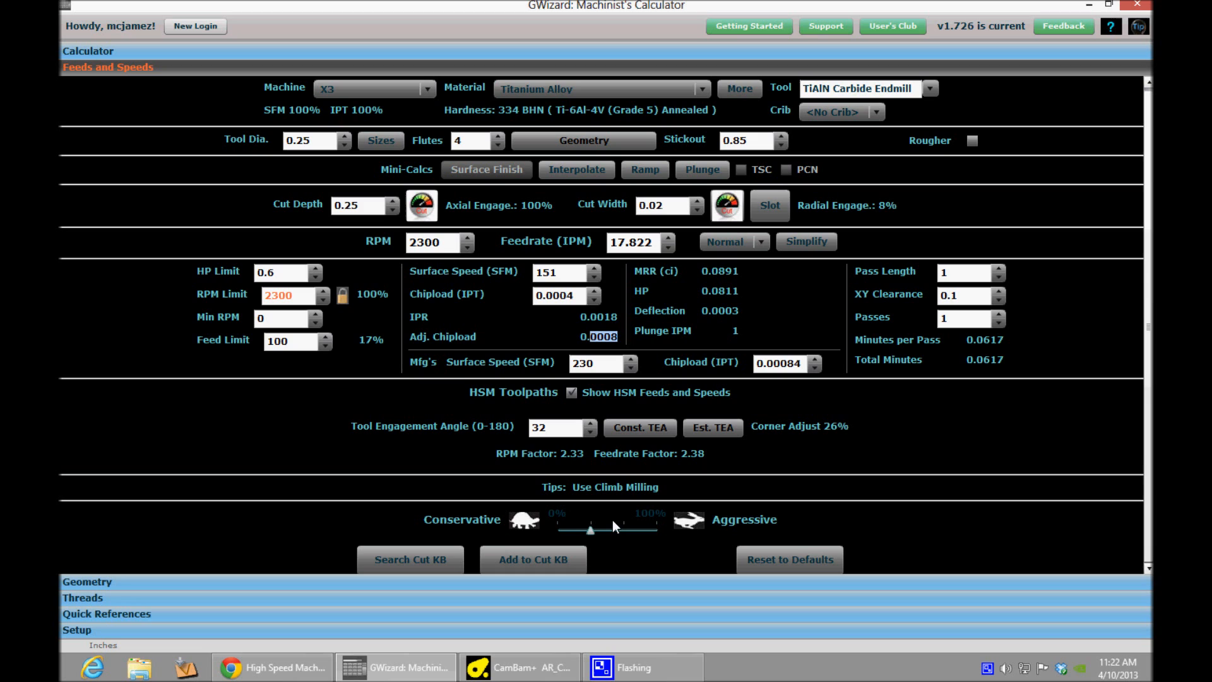
mouse_move(561, 327)
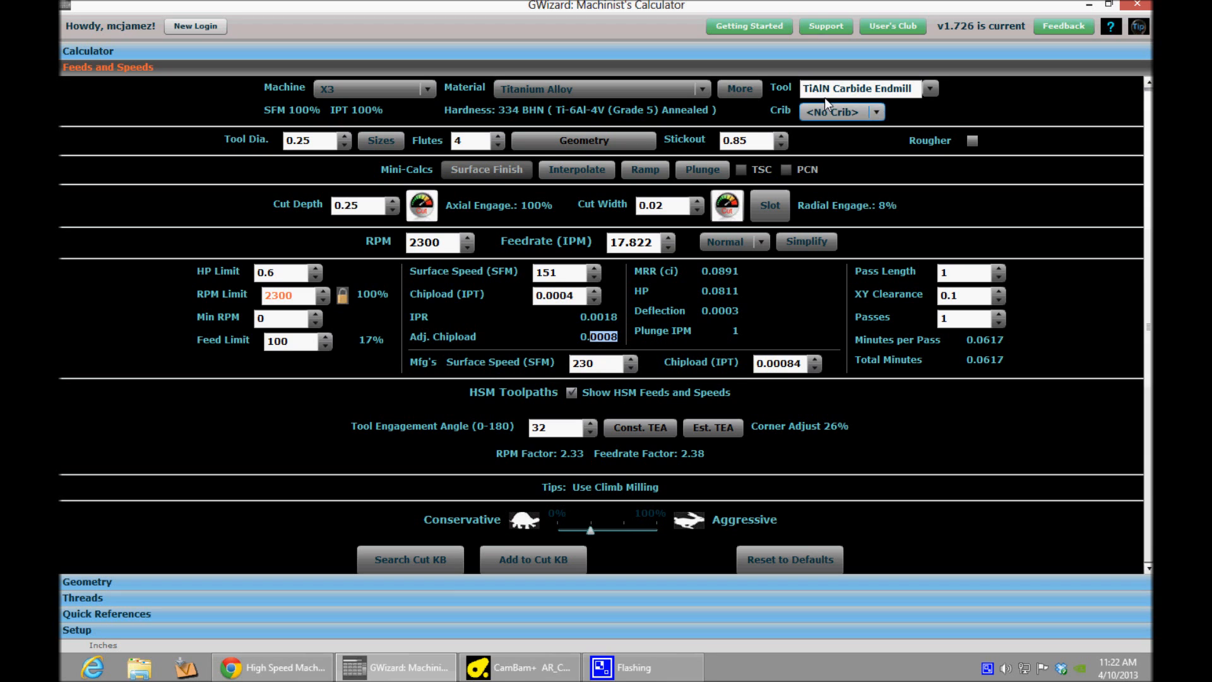
click(875, 111)
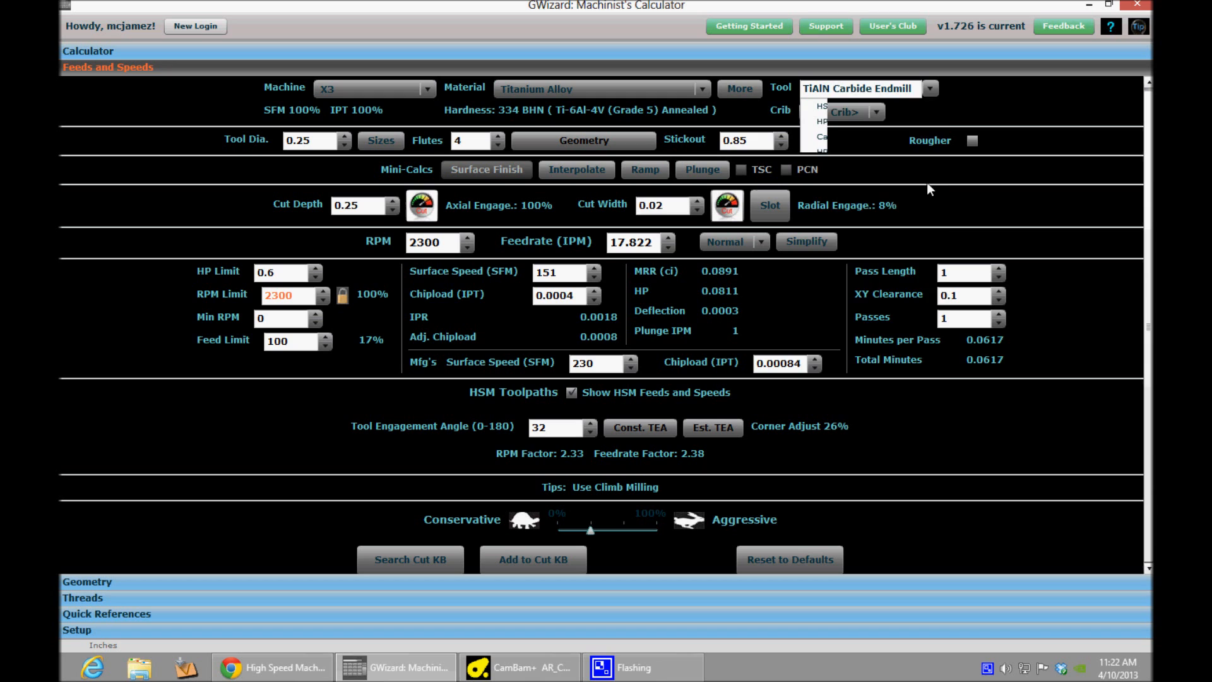
click(929, 89)
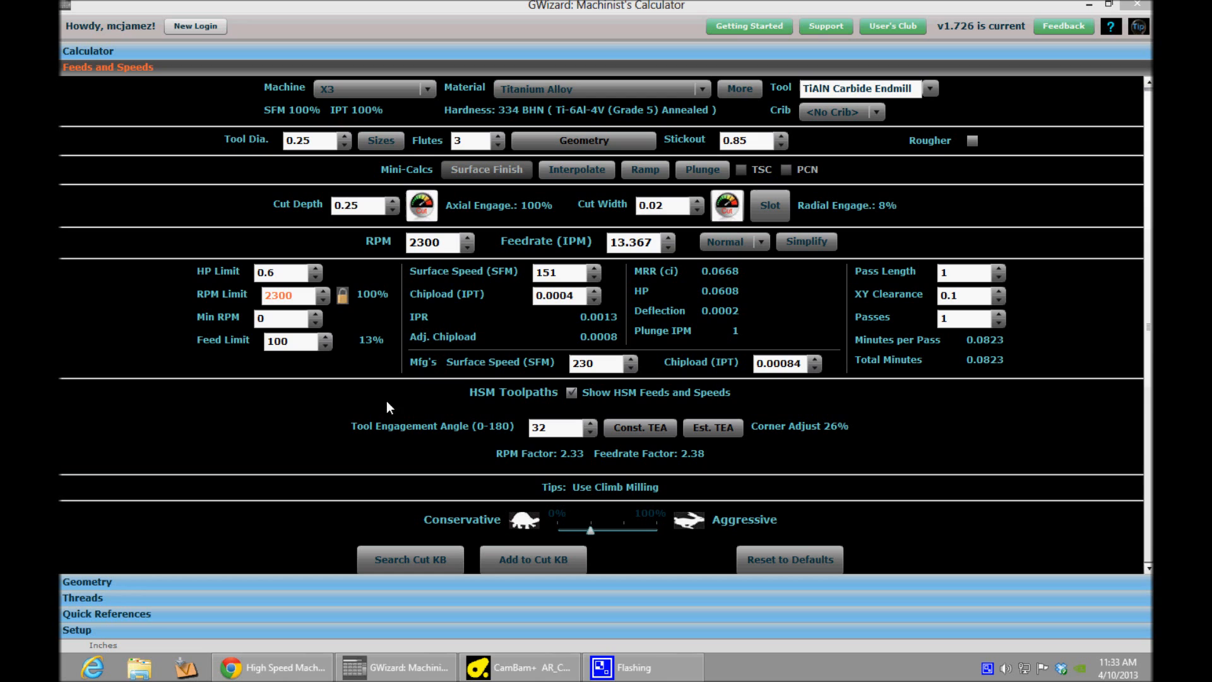
mouse_move(425, 152)
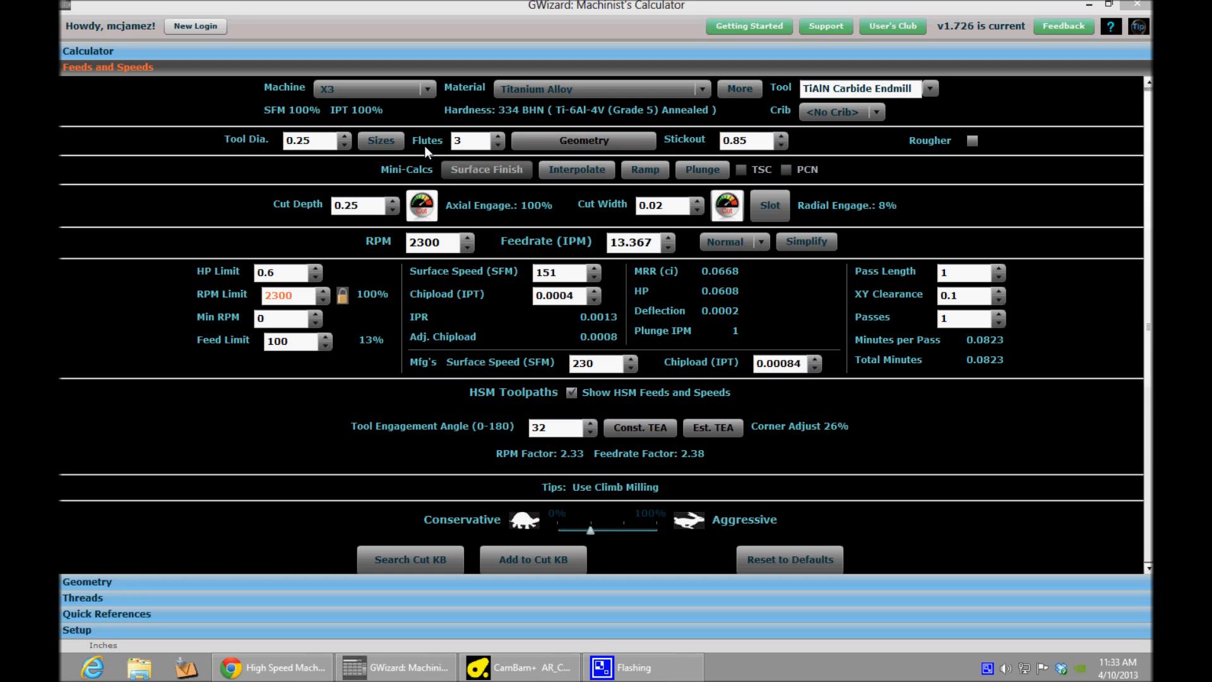
mouse_move(255, 4)
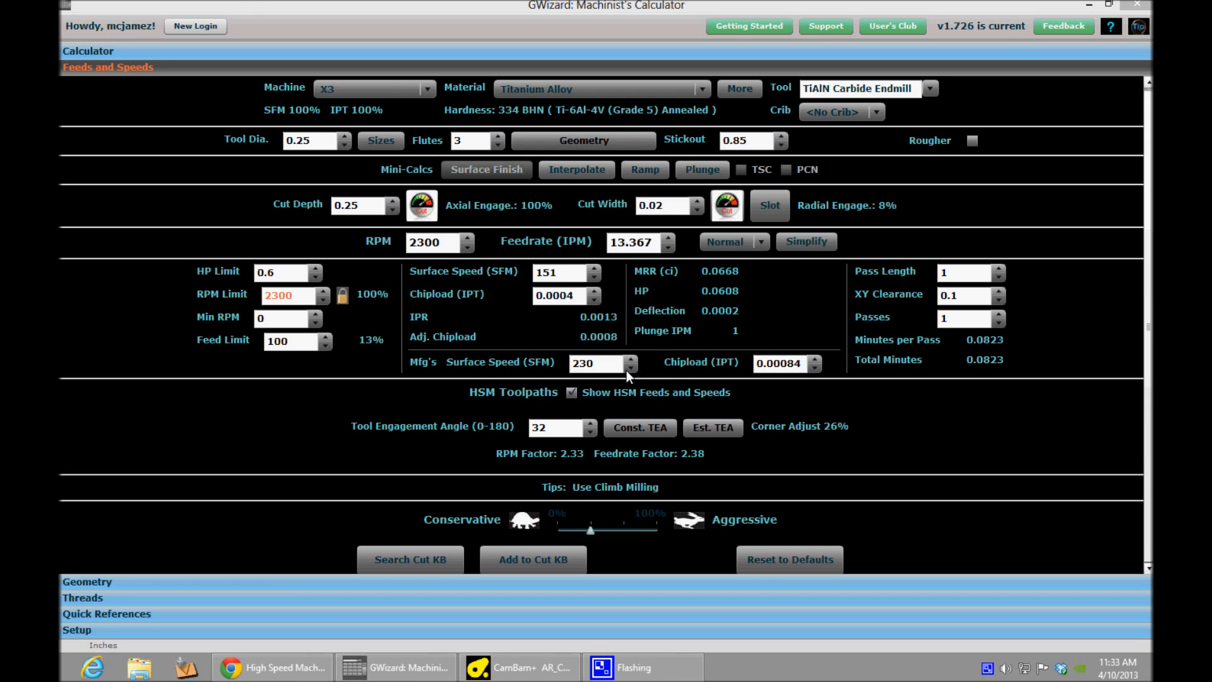
mouse_move(631, 256)
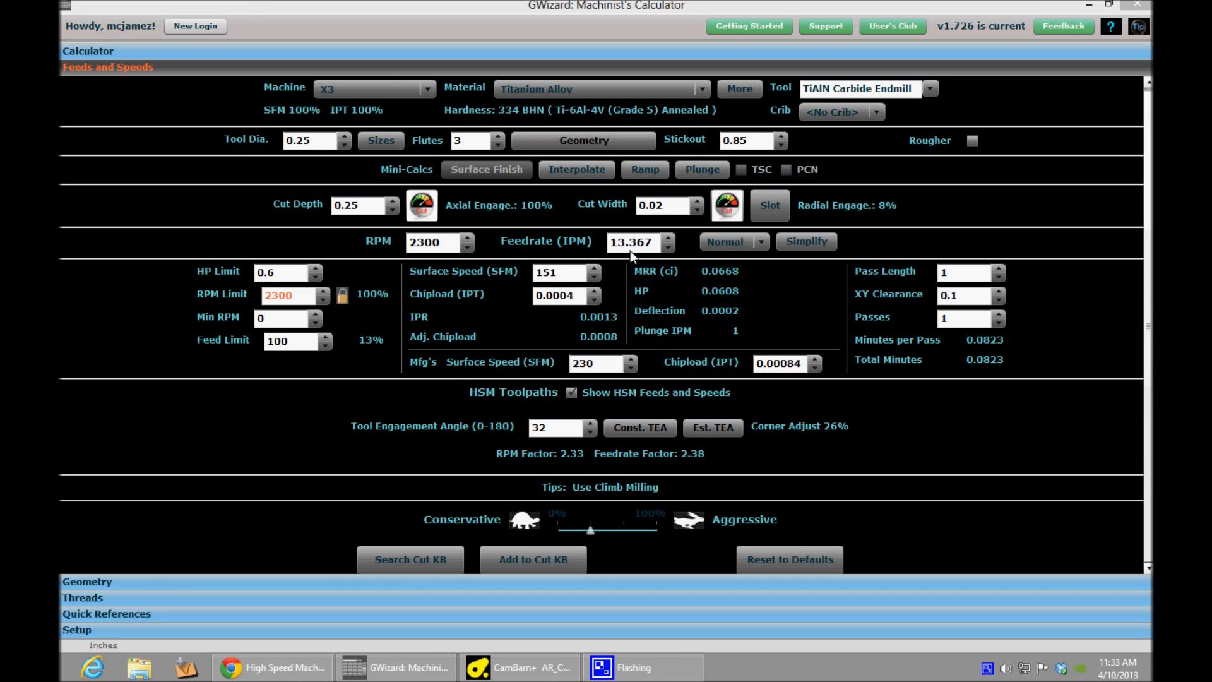
drag(590, 529, 557, 530)
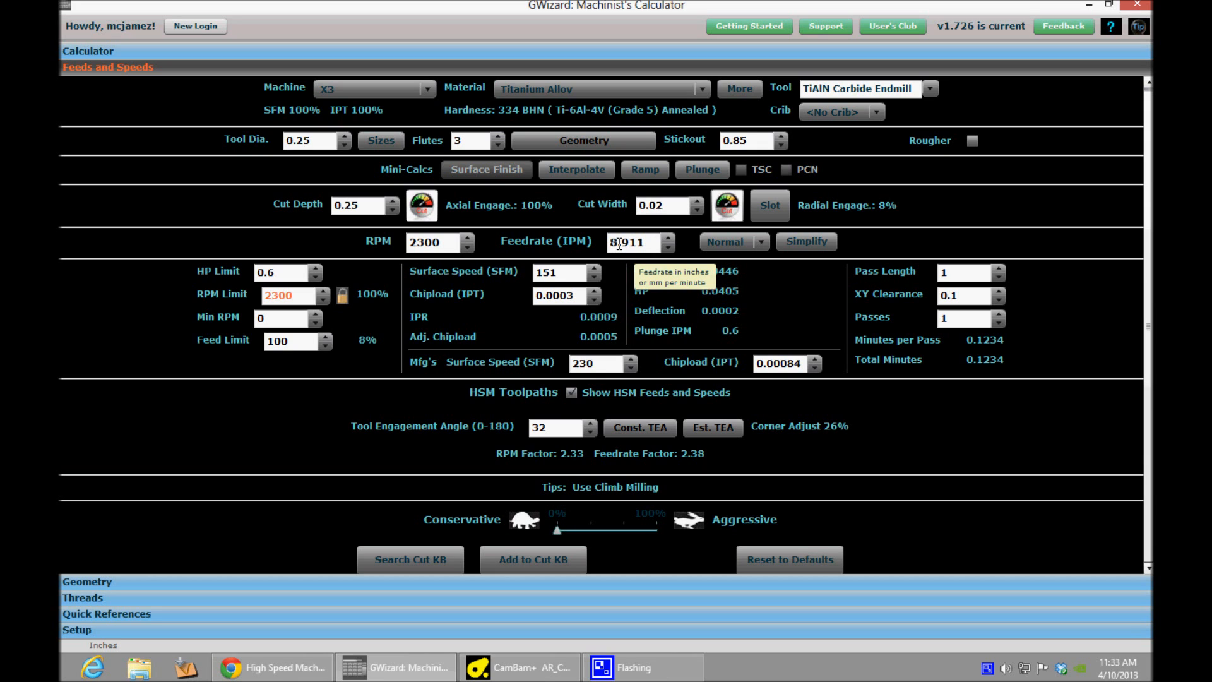
drag(560, 530, 623, 529)
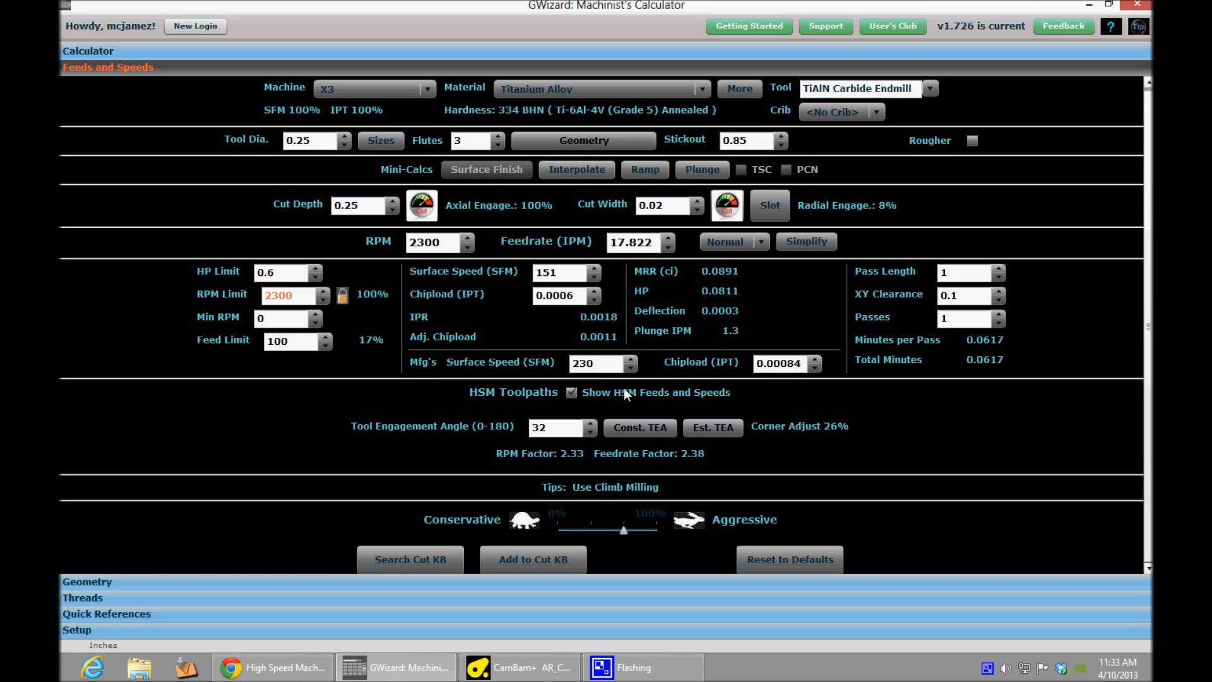
mouse_move(592, 533)
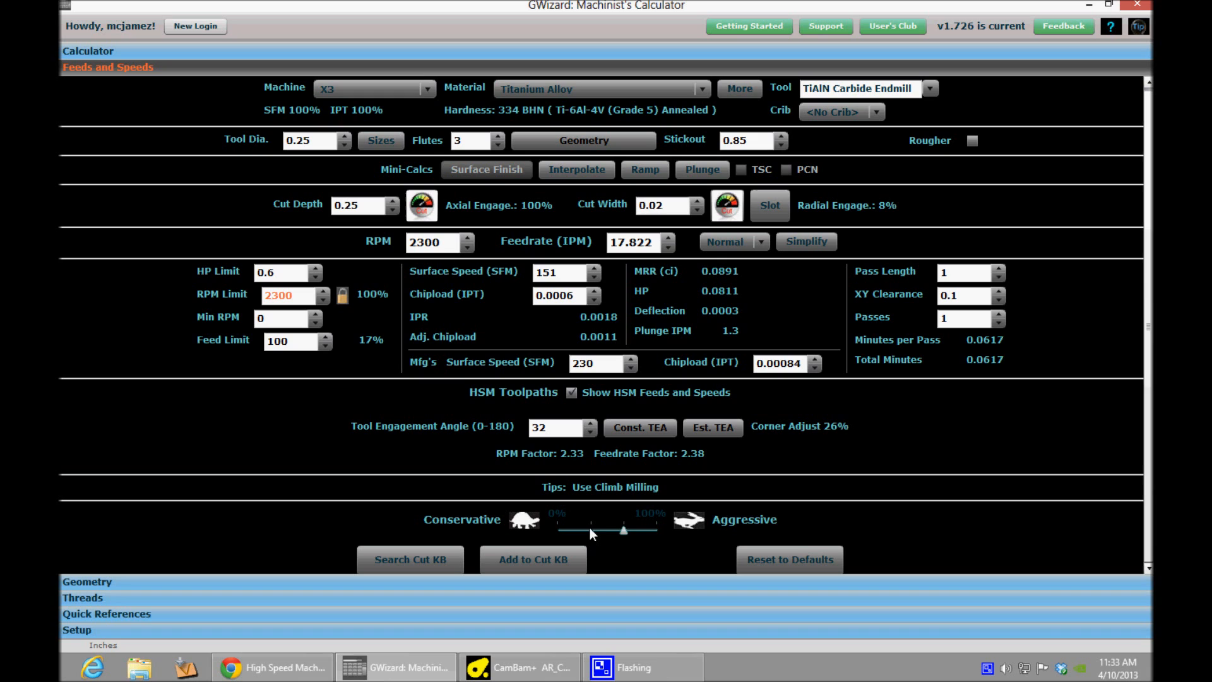
drag(624, 530, 590, 530)
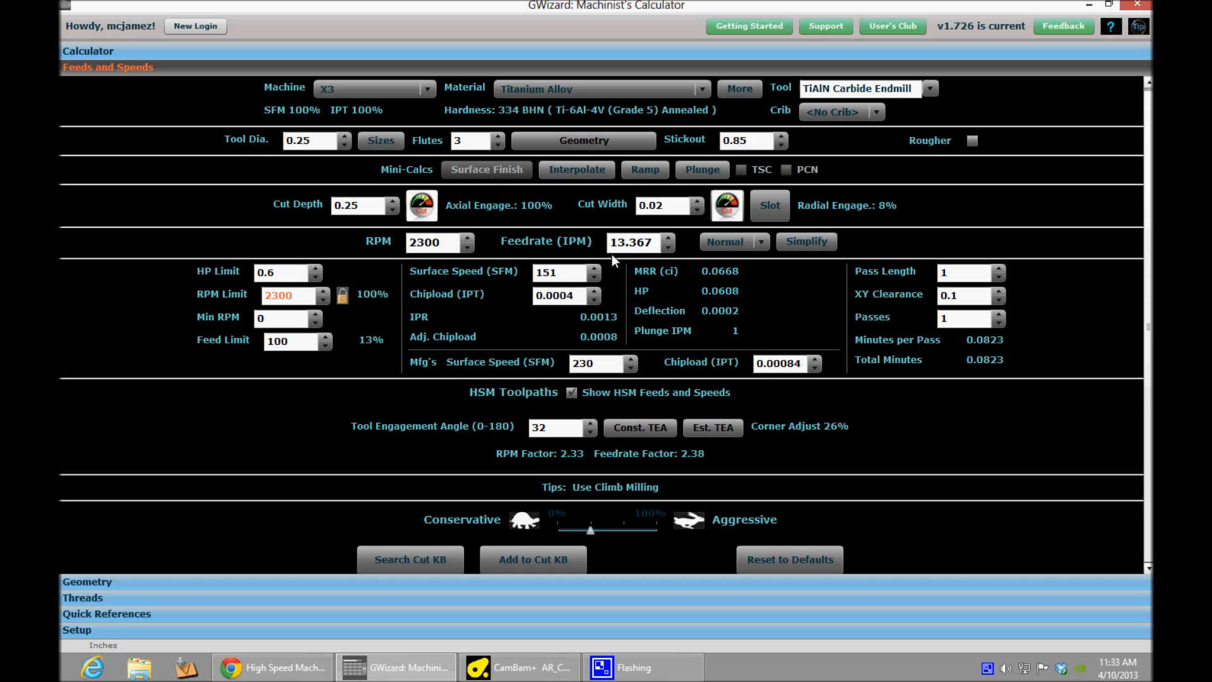
mouse_move(656, 535)
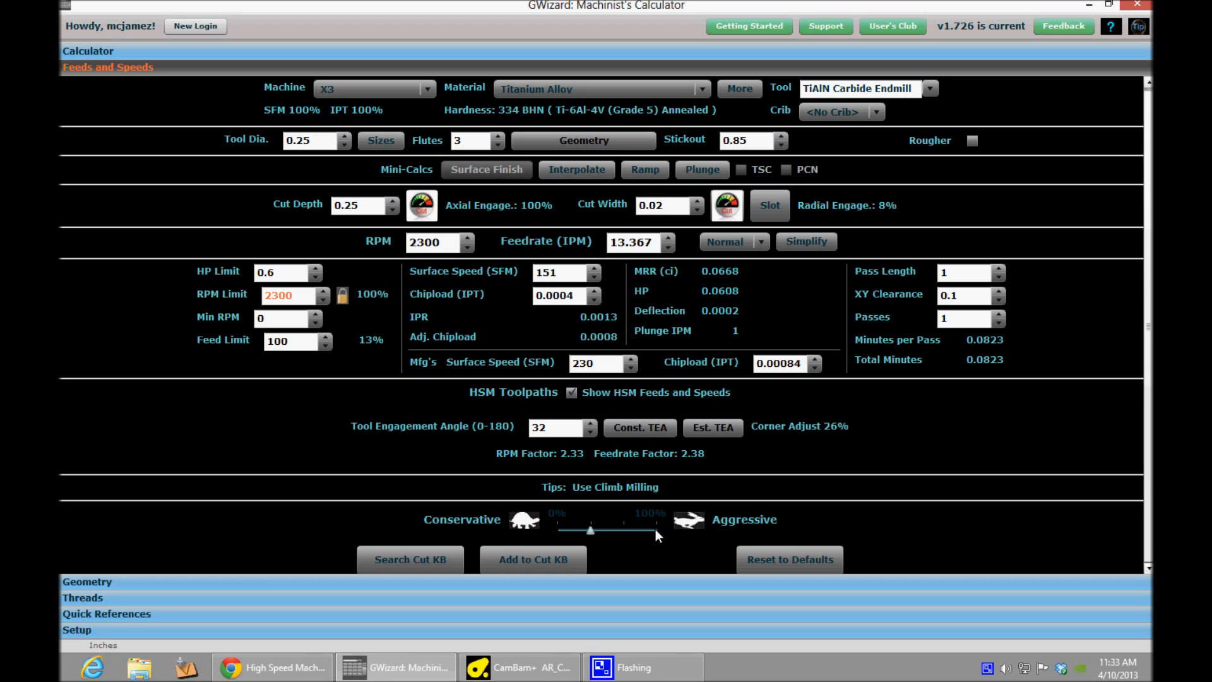
drag(589, 530, 657, 531)
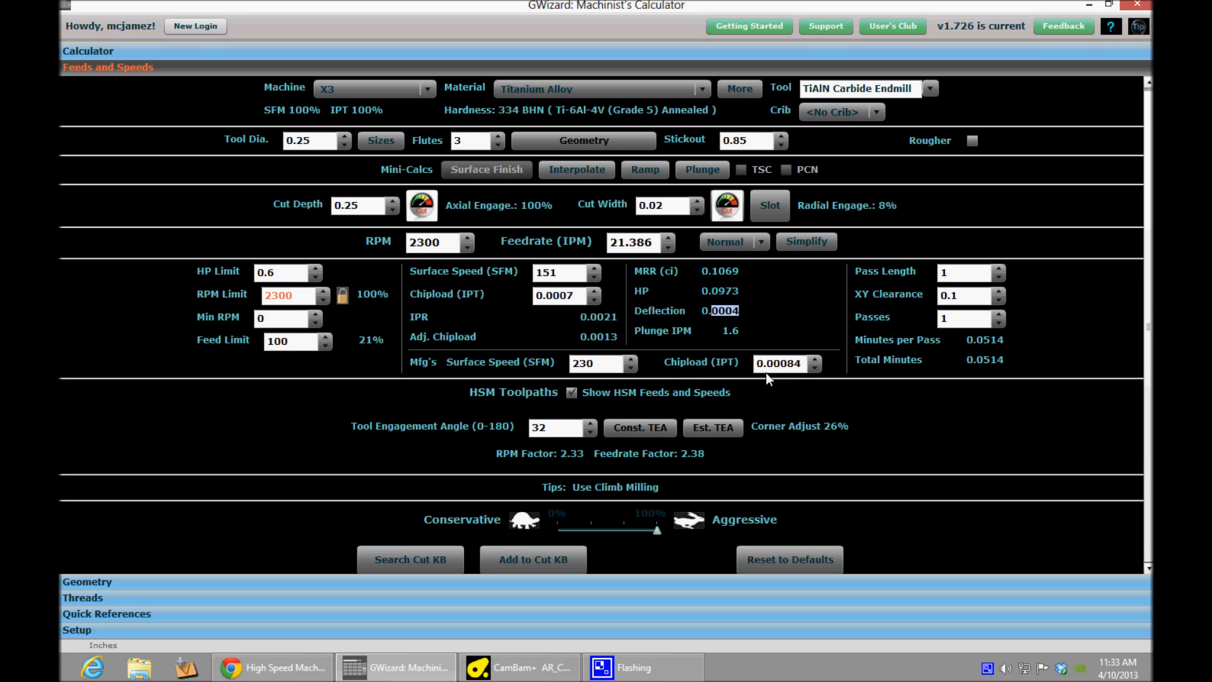
mouse_move(672, 386)
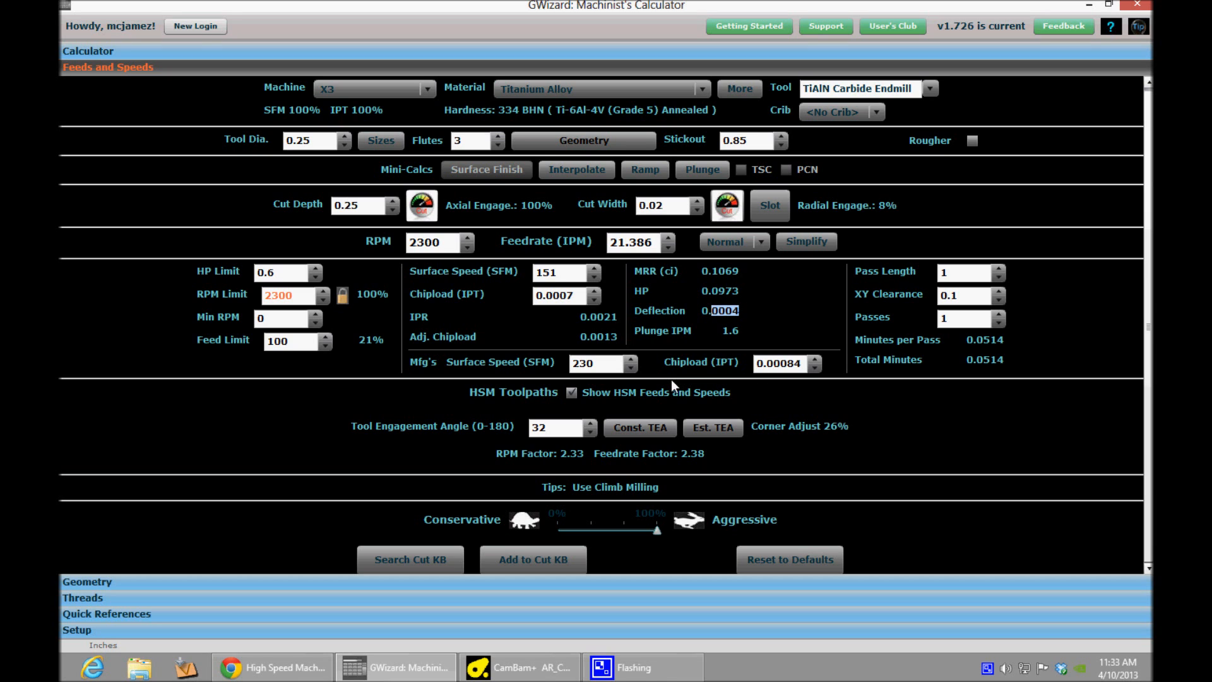
drag(656, 529, 585, 529)
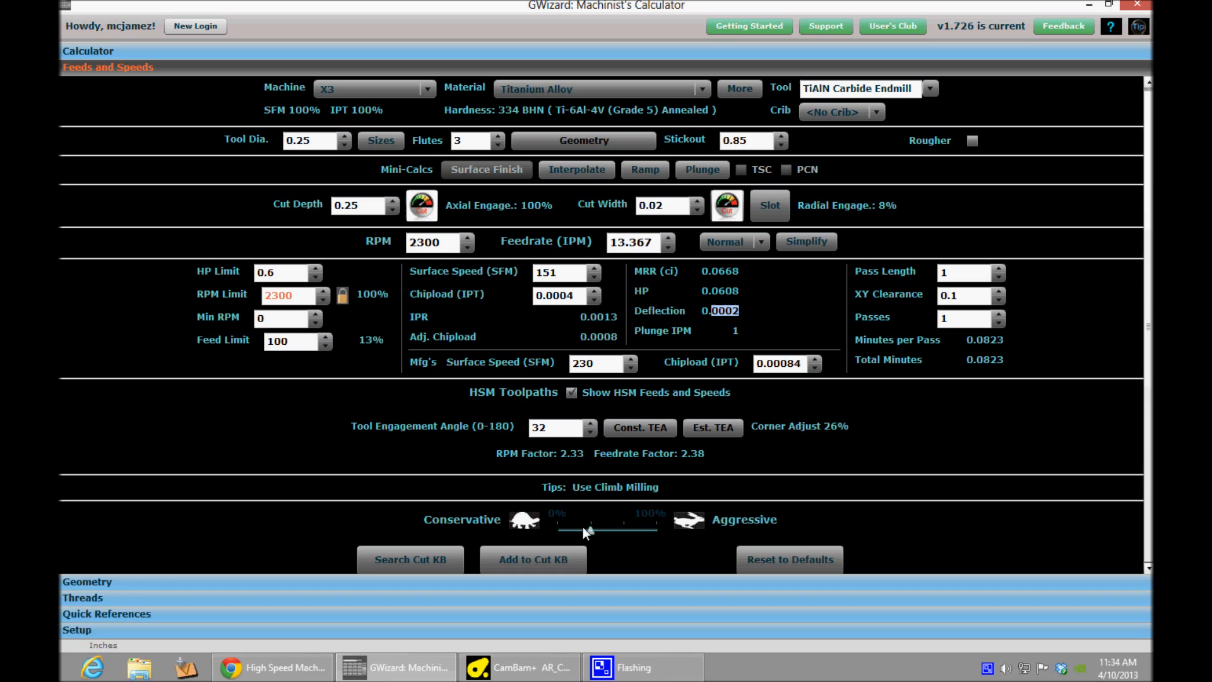